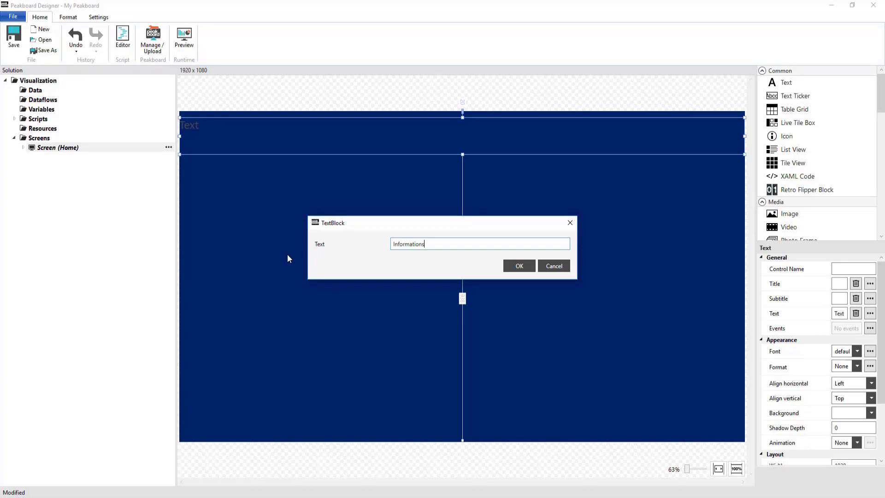
Add the Information Board header text and give the first tile a gold background
left_click(518, 266)
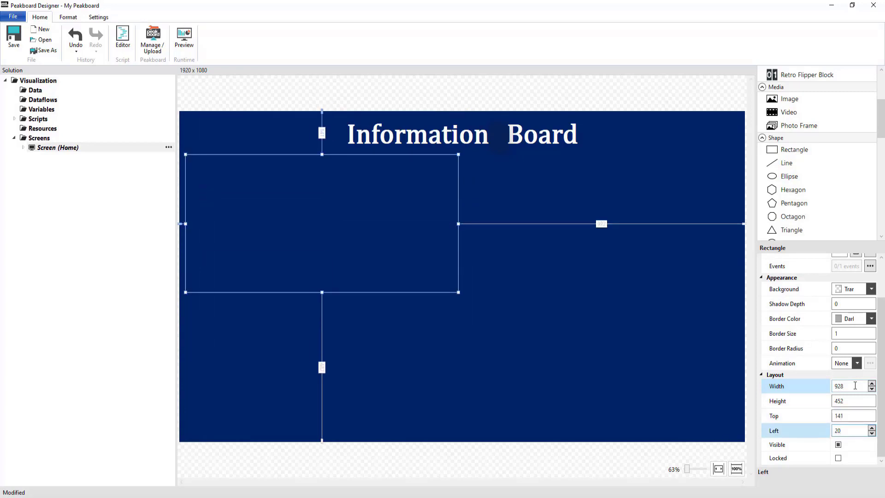
left_click(871, 288)
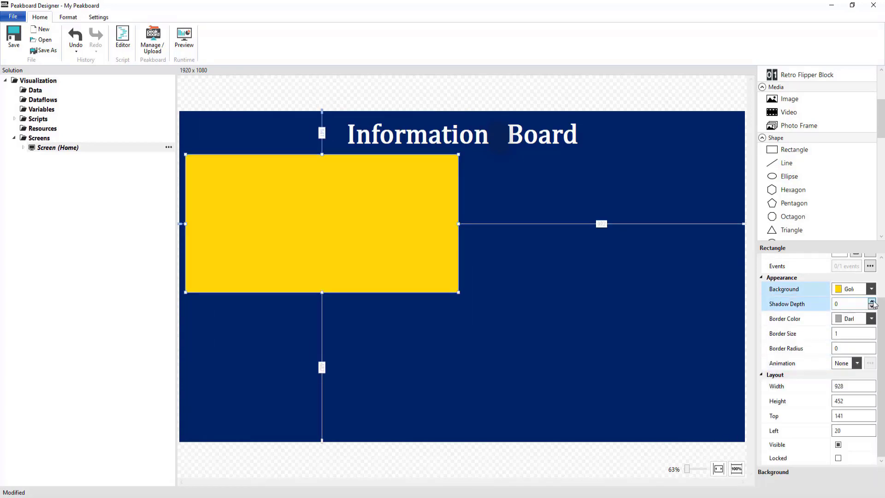
left_click(465, 257)
type("Betriebs")
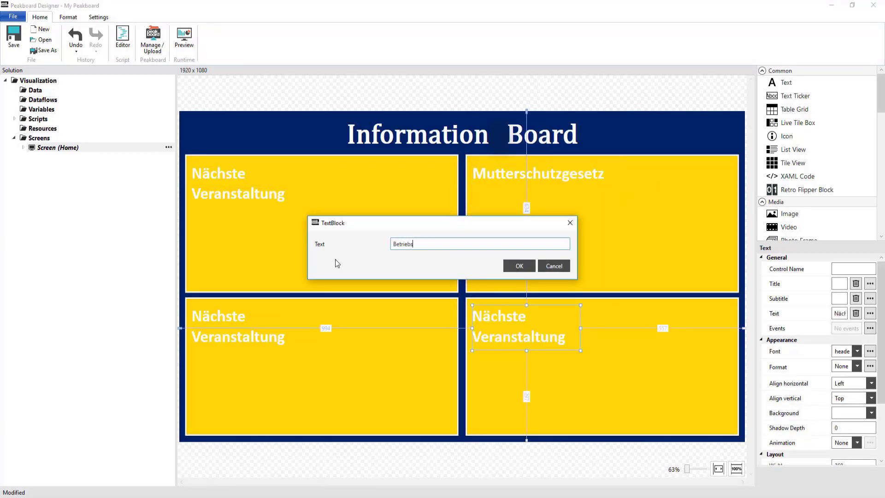
Title the tiles Betriebsvereinbarung and Unfallverhütungsvorschrift via the TextBlock dialog
left_click(517, 266)
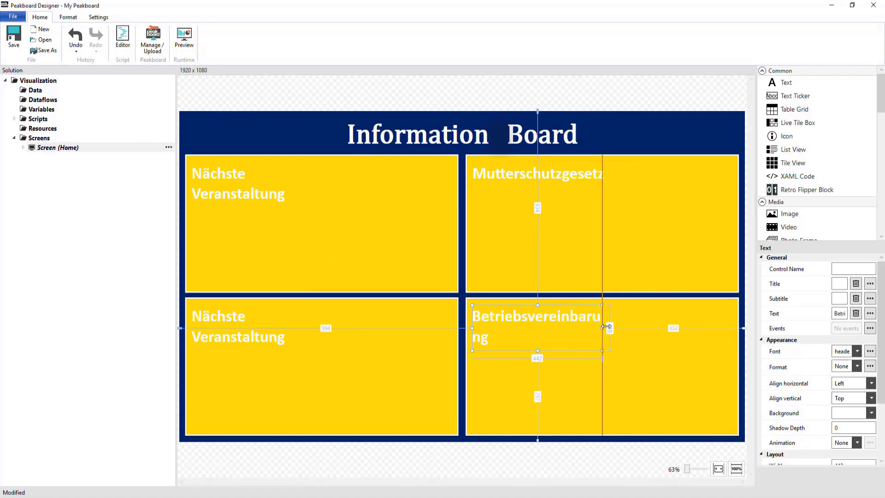
type("Unfallver")
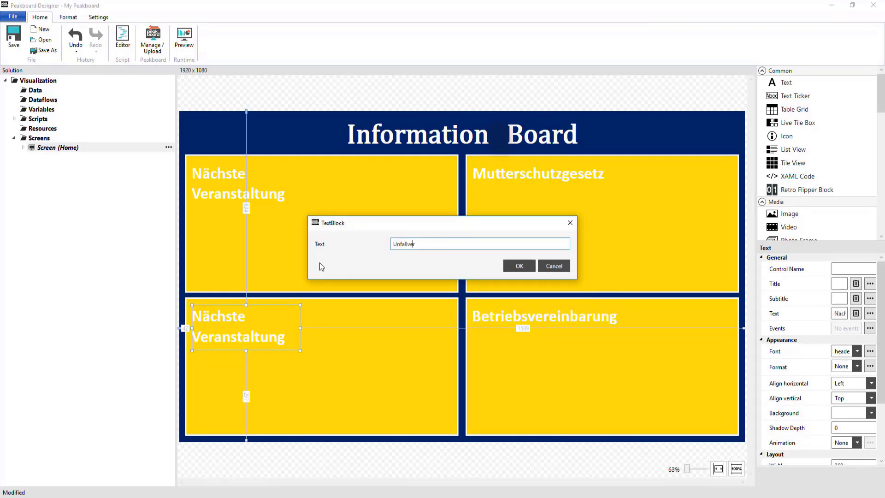
left_click(517, 265)
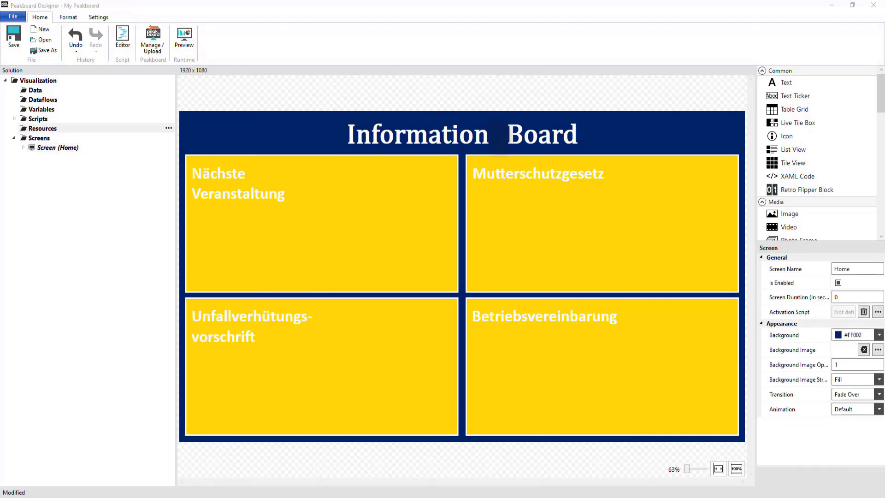
mouse_move(393, 226)
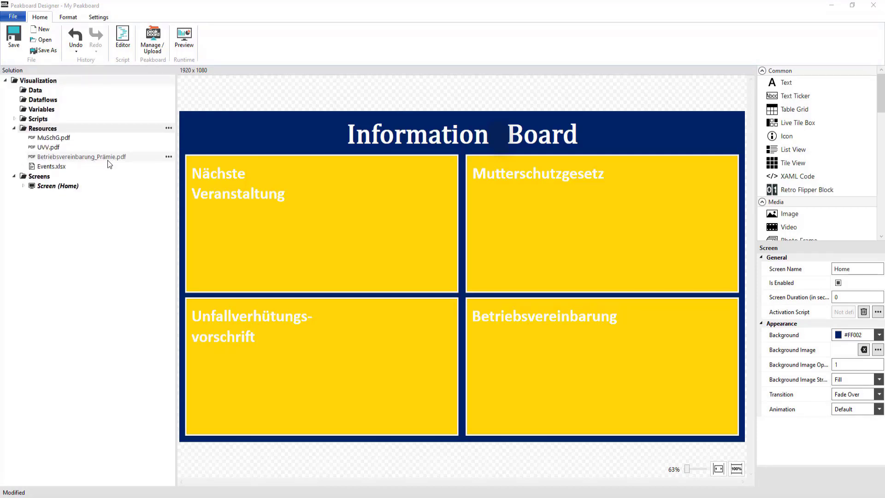
Add an Excel data source on Events.xlsx sheet Tabelle1 and a time data source named Datum
right_click(36, 90)
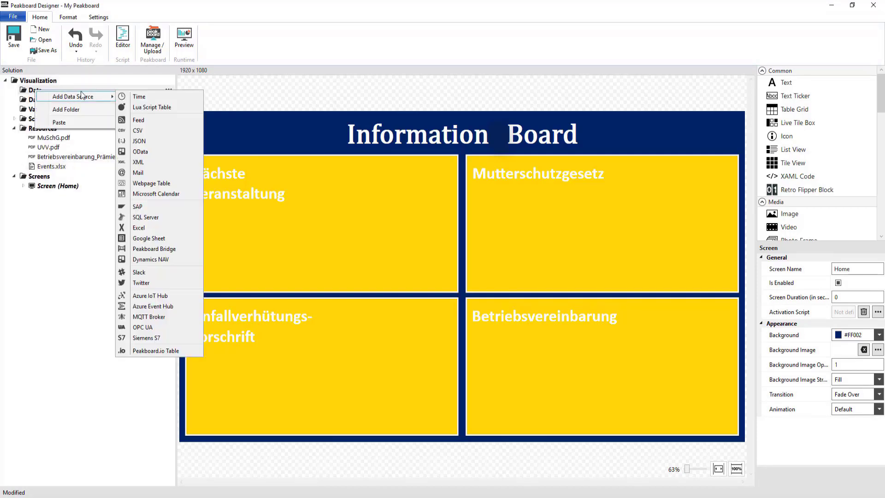
left_click(138, 228)
type("Veranstaltungen")
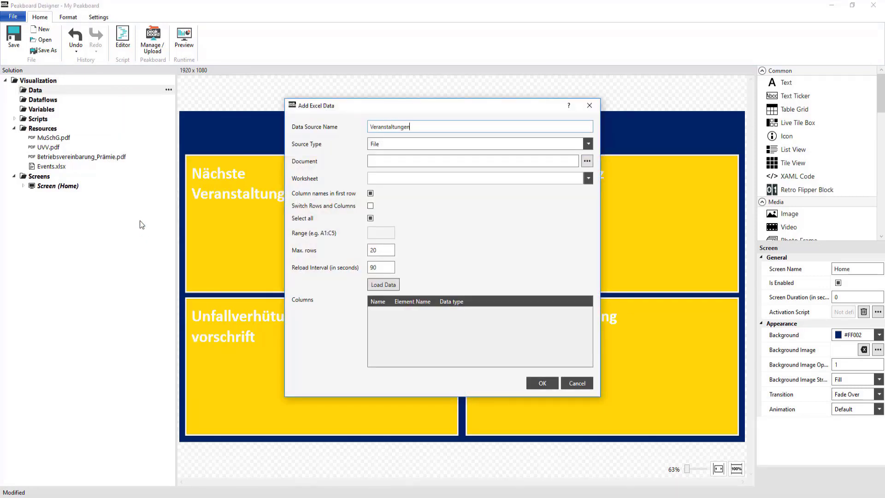
left_click(587, 161)
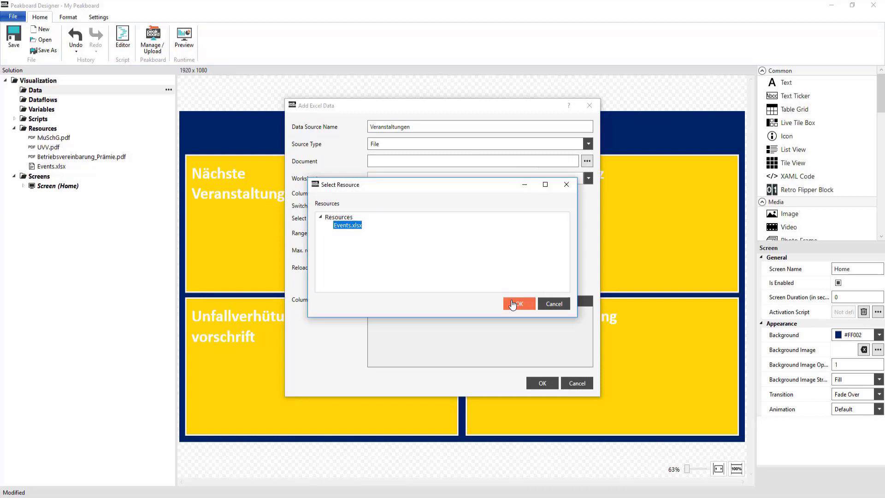
left_click(516, 303)
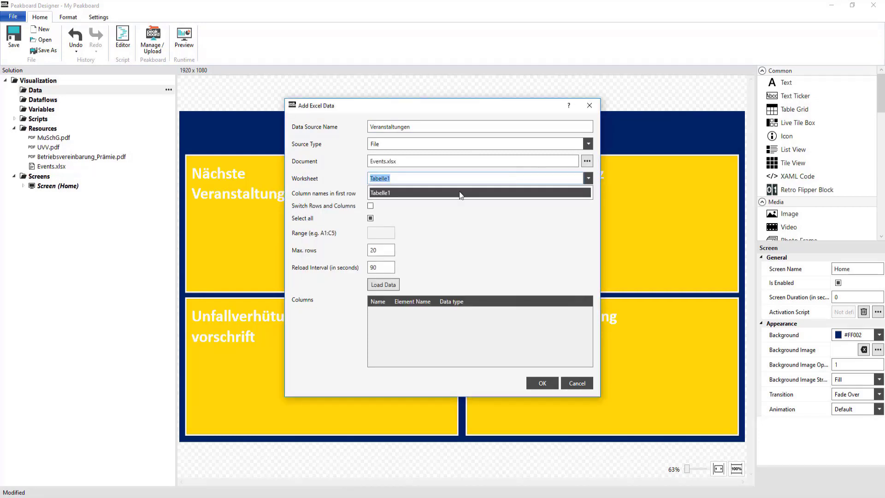
left_click(383, 284)
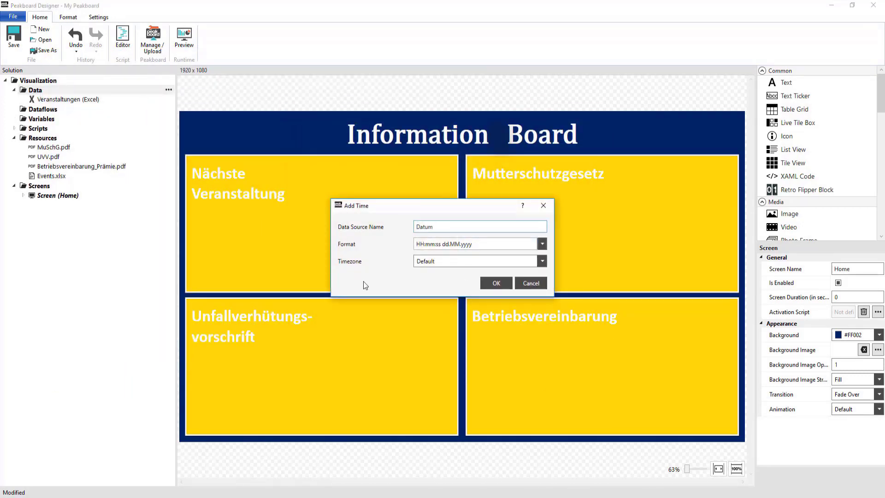
left_click(495, 283)
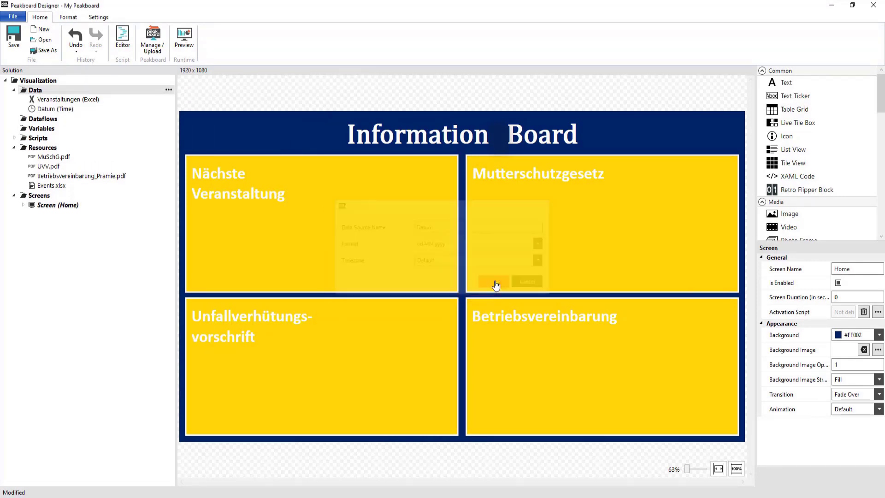
Create a dataflow on Veranstaltungen with a date/time format step on the Start column
right_click(40, 119)
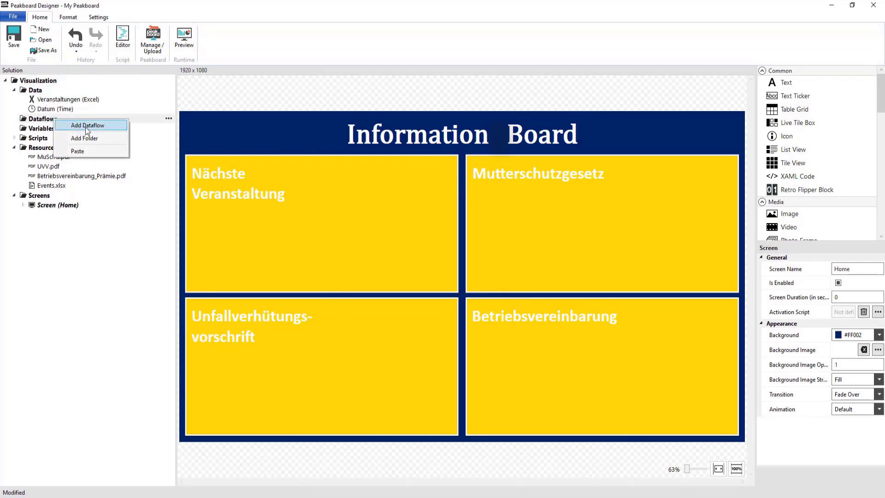
left_click(88, 125)
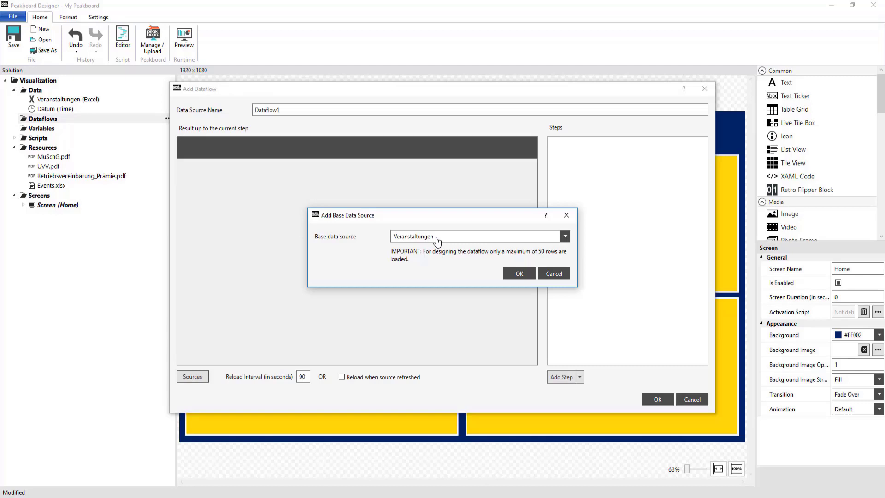
left_click(518, 273)
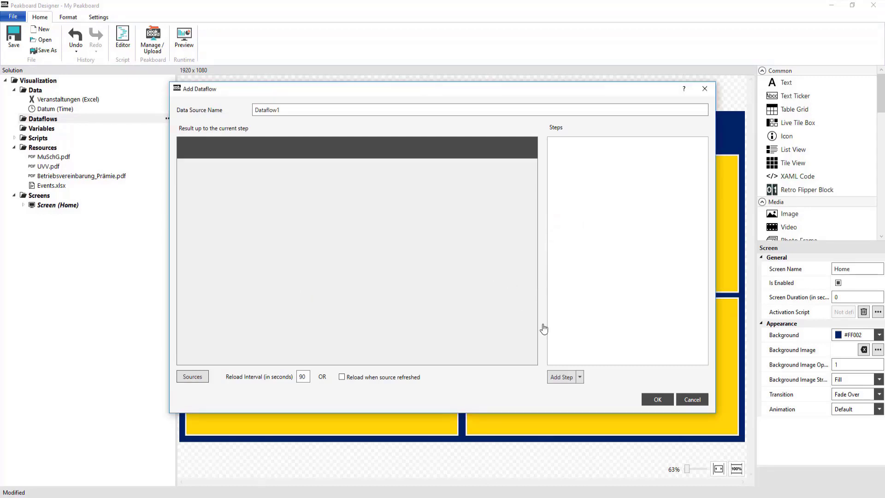
left_click(561, 377)
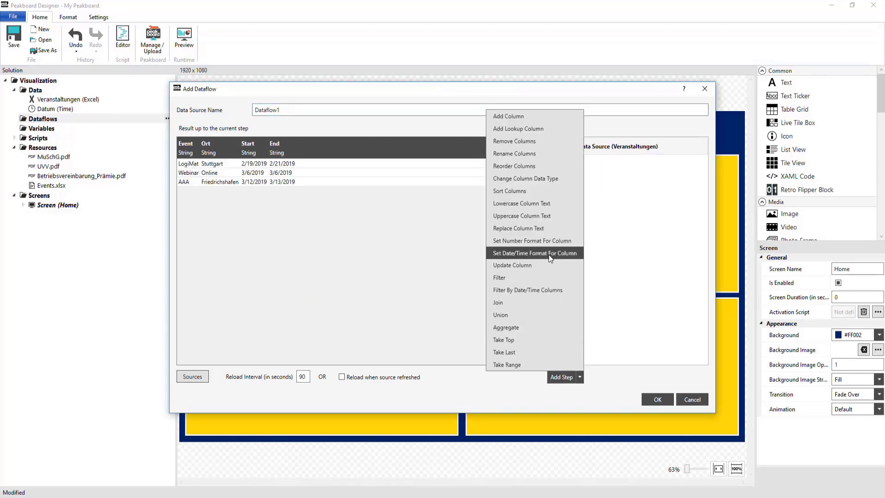
left_click(531, 240)
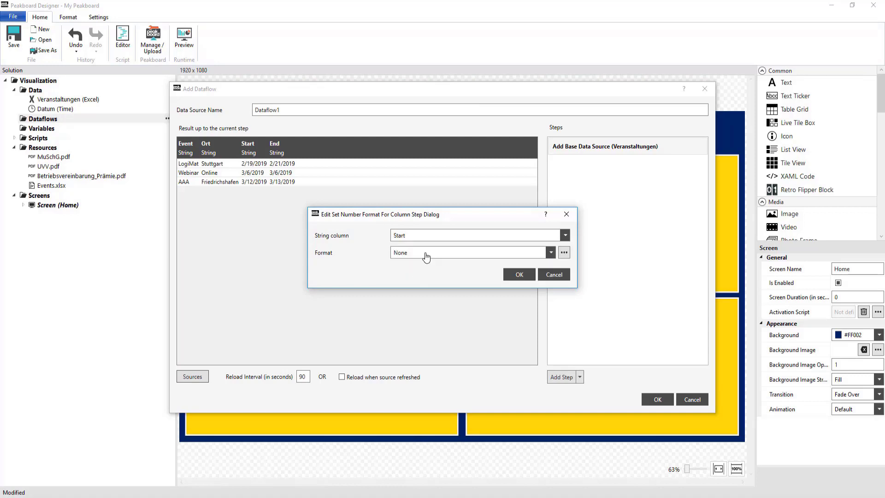
left_click(518, 275)
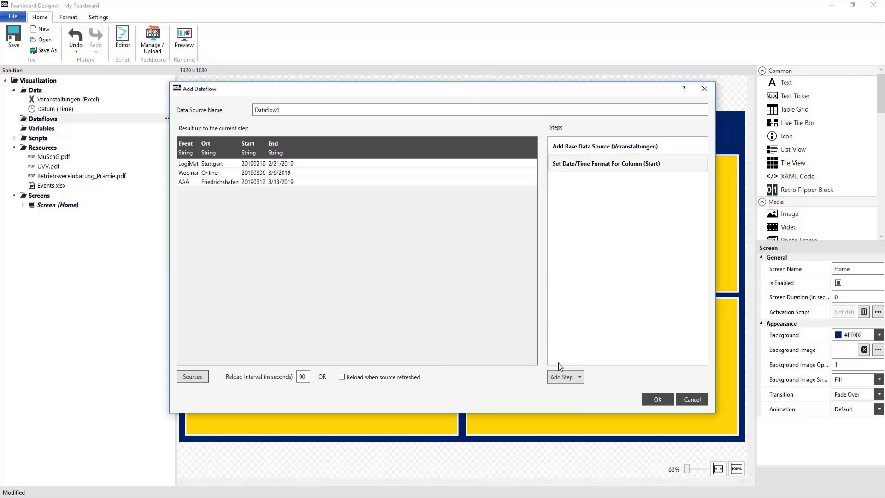
Add a filter by date on Start and a Take Top 1 step, then save the dataflow
left_click(562, 377)
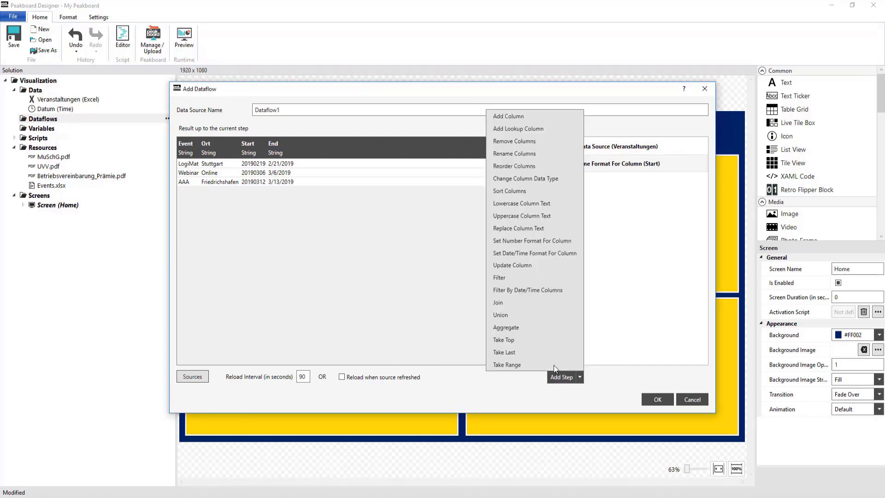
left_click(527, 289)
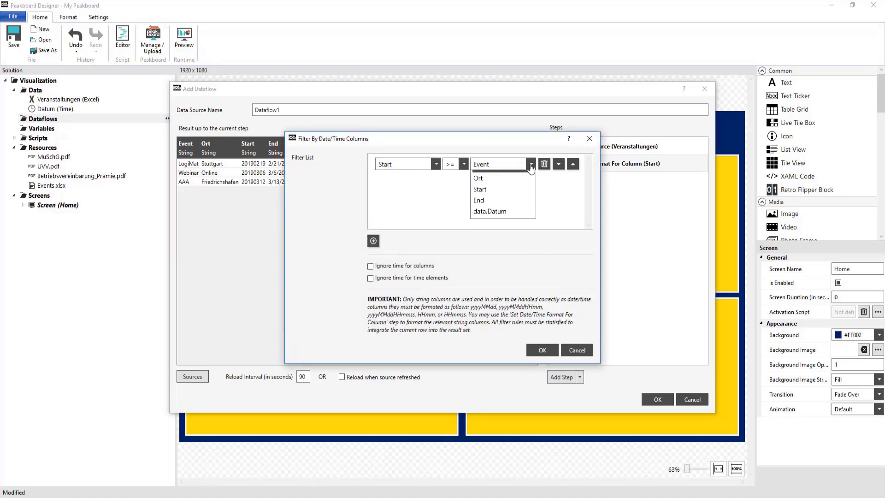
left_click(541, 351)
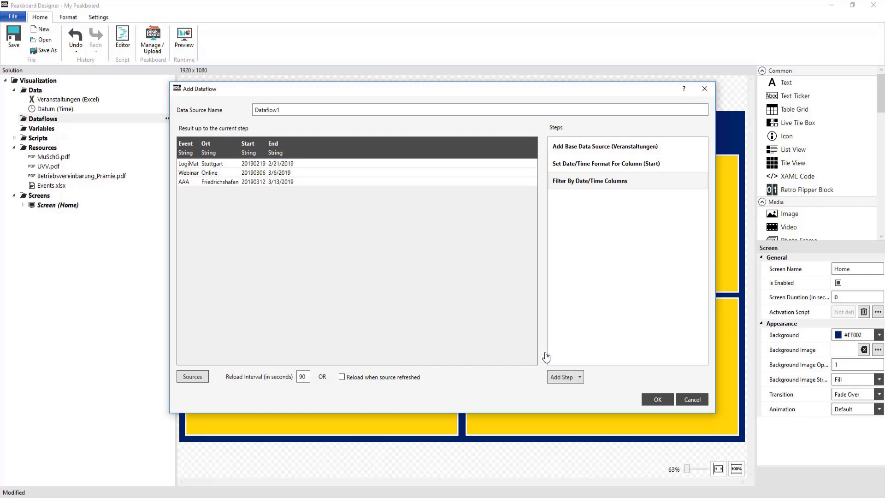
left_click(579, 376)
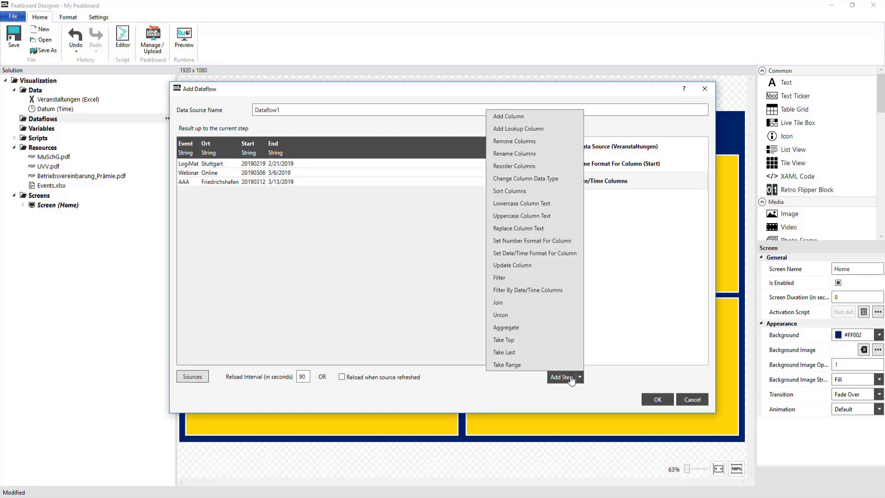
left_click(503, 339)
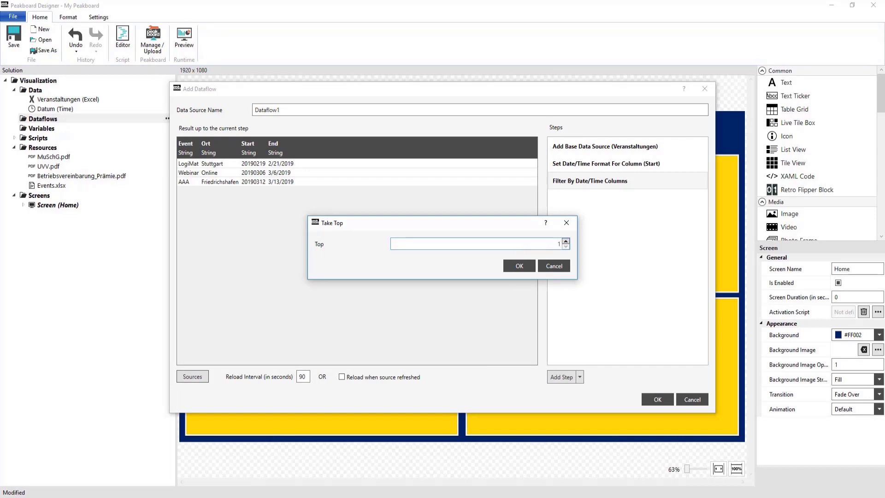
left_click(517, 265)
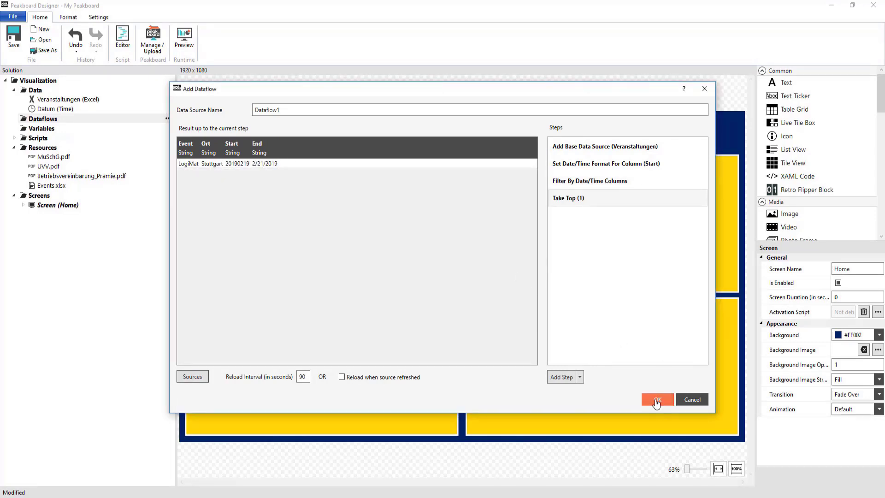
left_click(656, 399)
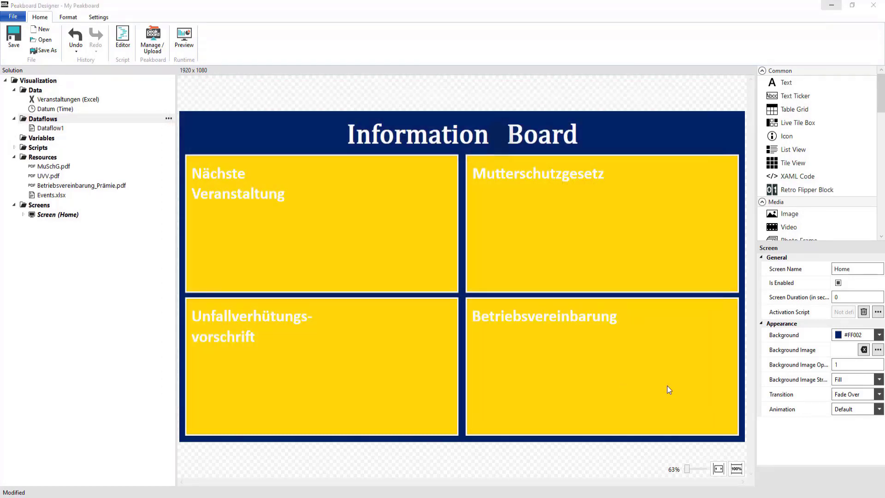
Place a Web Page control inside the Nächste Veranstaltung tile and adjust its layout
scroll("down", 3)
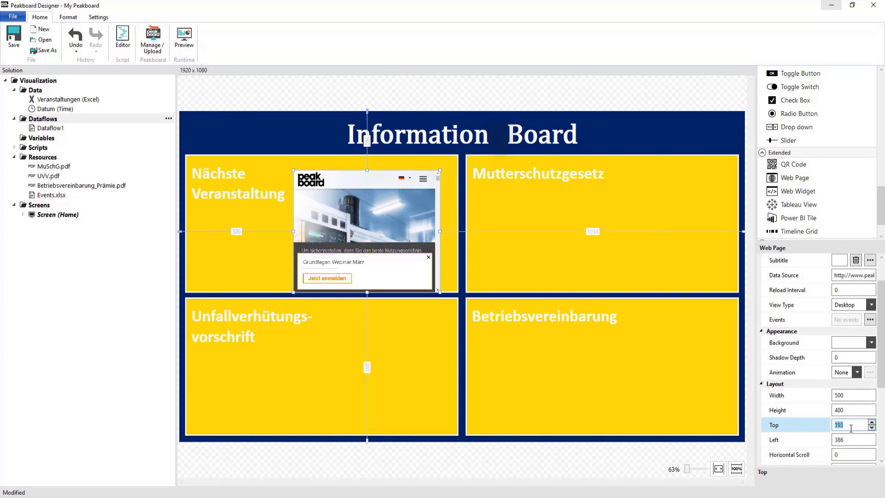
left_click_drag(366, 229, 254, 218)
type("426")
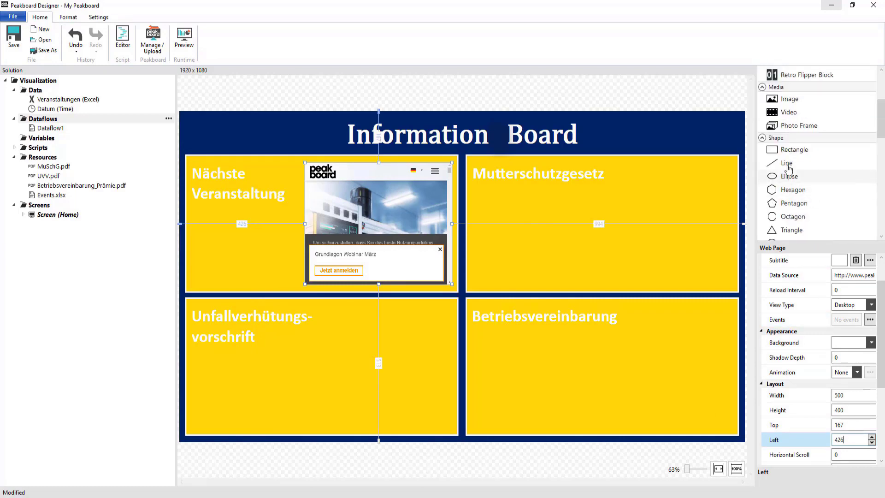
left_click(794, 149)
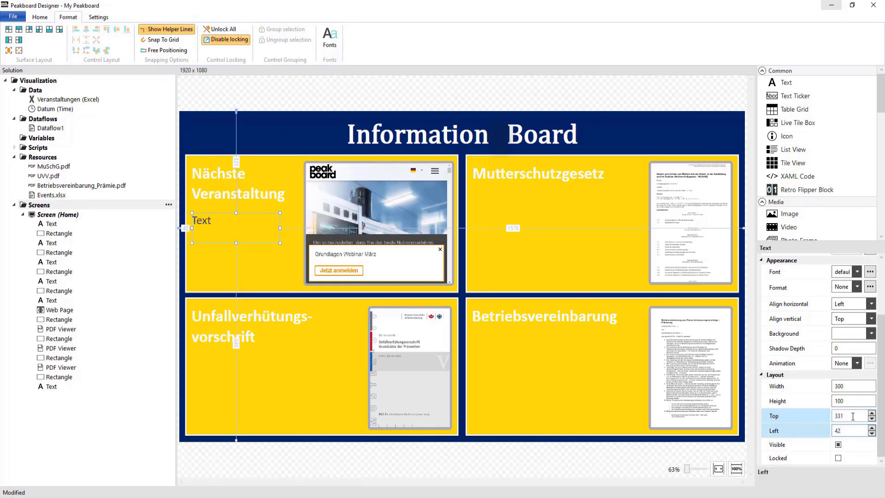
Bind texts to Dataflow1's Event and date (day.month.year) and add 'Ausfertigungsdatum: 23.05.2017'
left_click(843, 271)
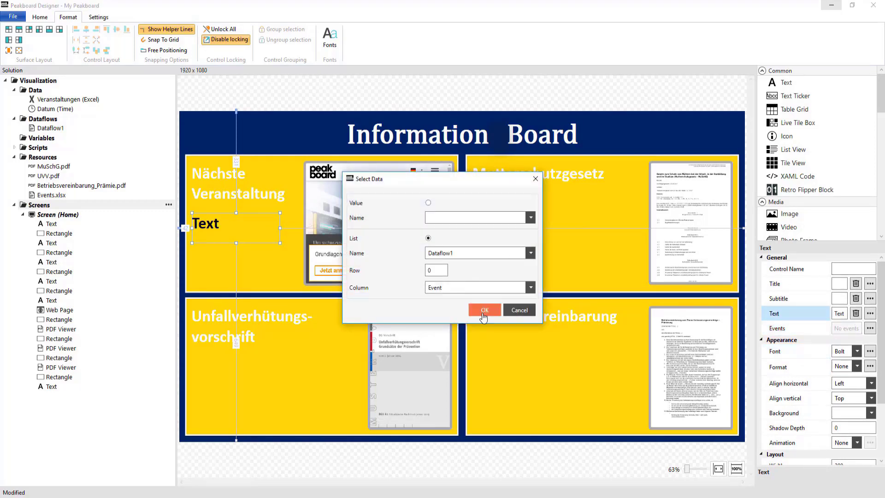
left_click(484, 310)
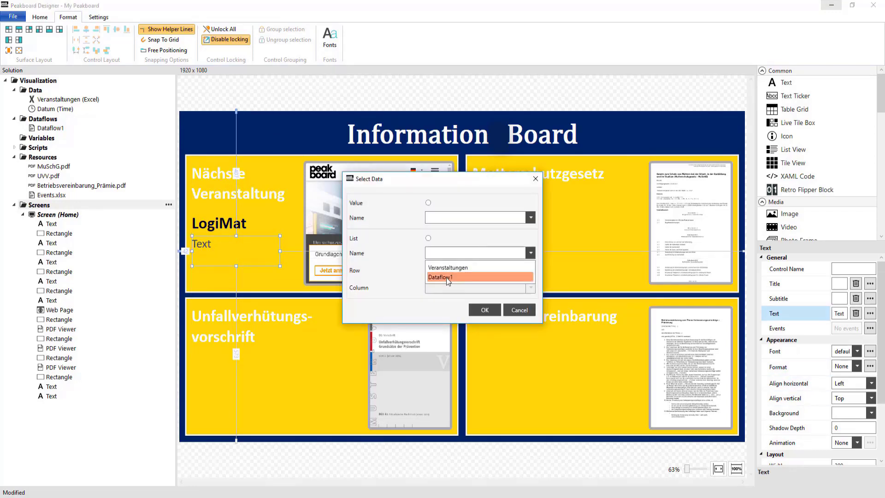
left_click(483, 310)
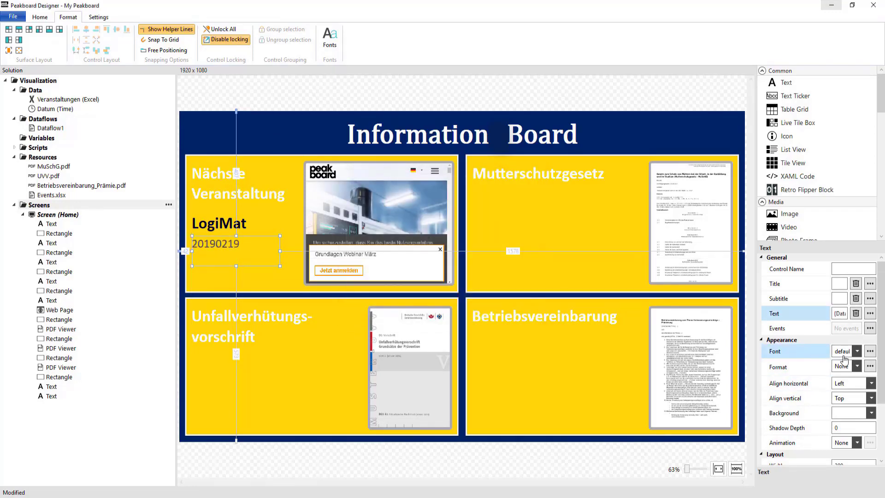
left_click(843, 366)
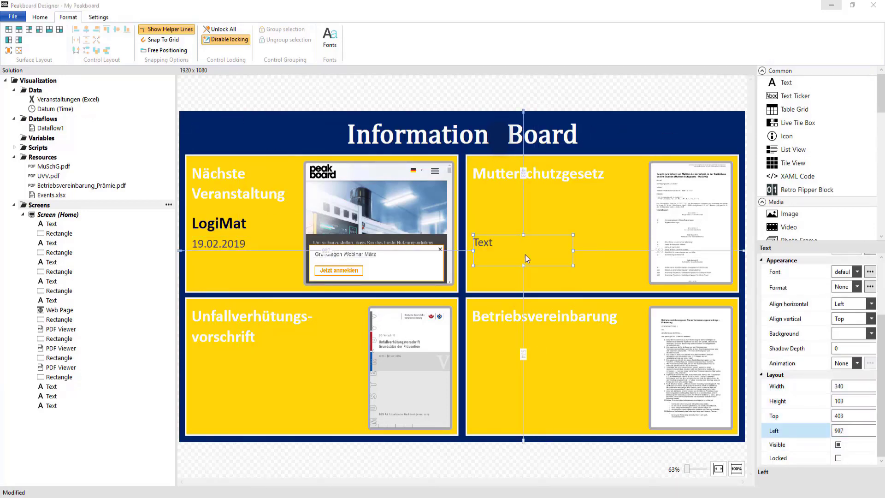
type("Ausfertigungsdatum: 23.05.2017")
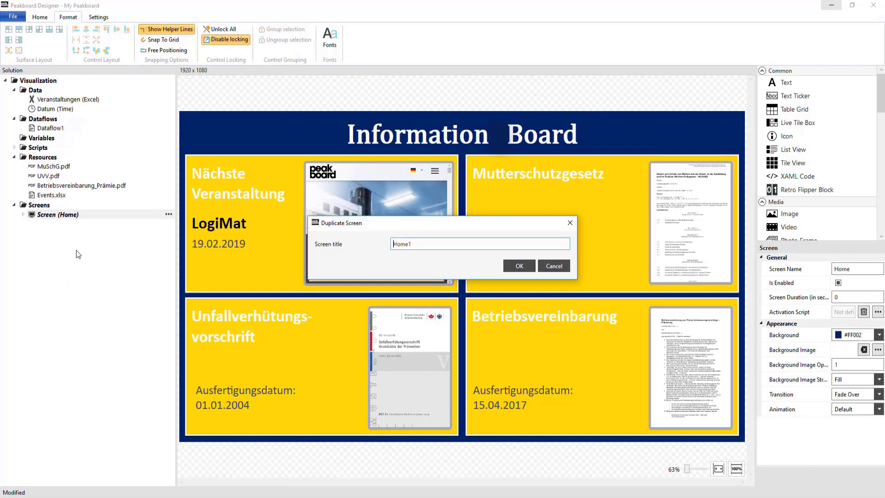
Duplicate Home as screen Veranstaltungen with a Home button whose Tapped event runs showscreen('Home')
type("Veranstaltunge")
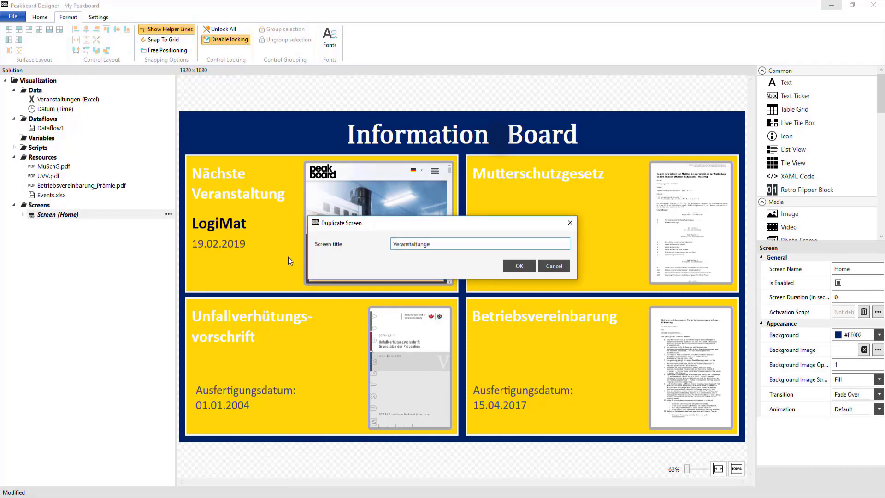
left_click(517, 265)
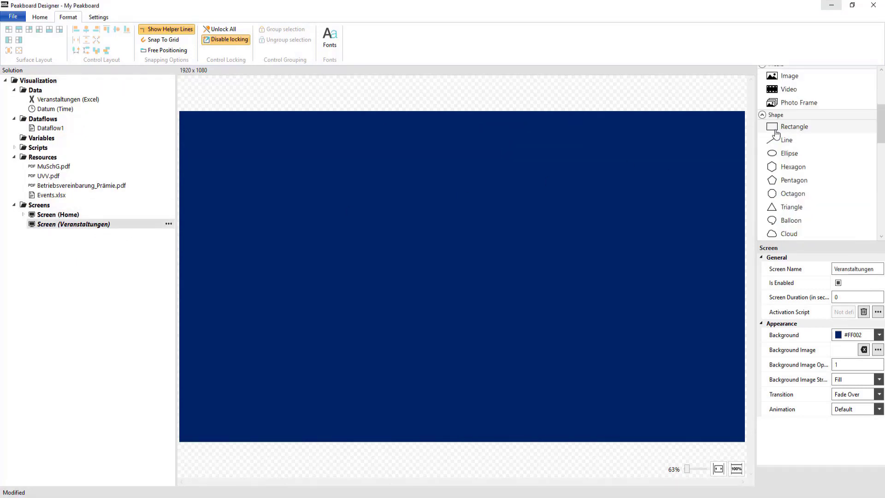
left_click(794, 126)
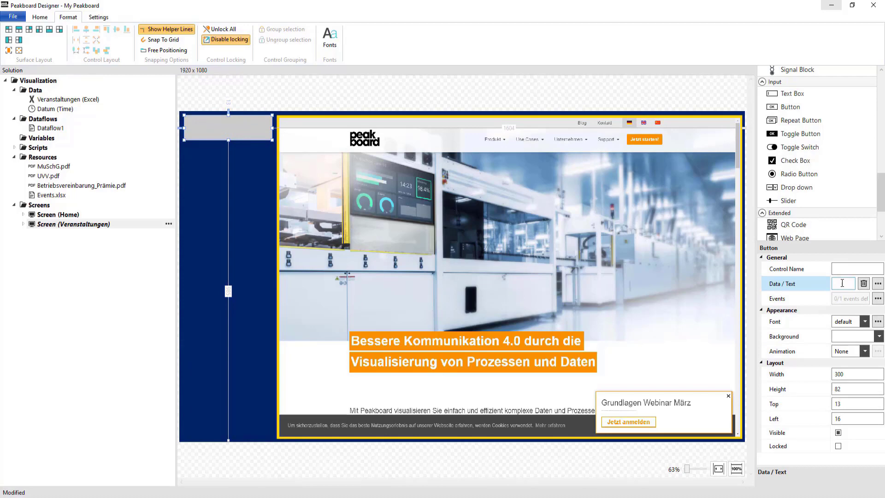
left_click(879, 297)
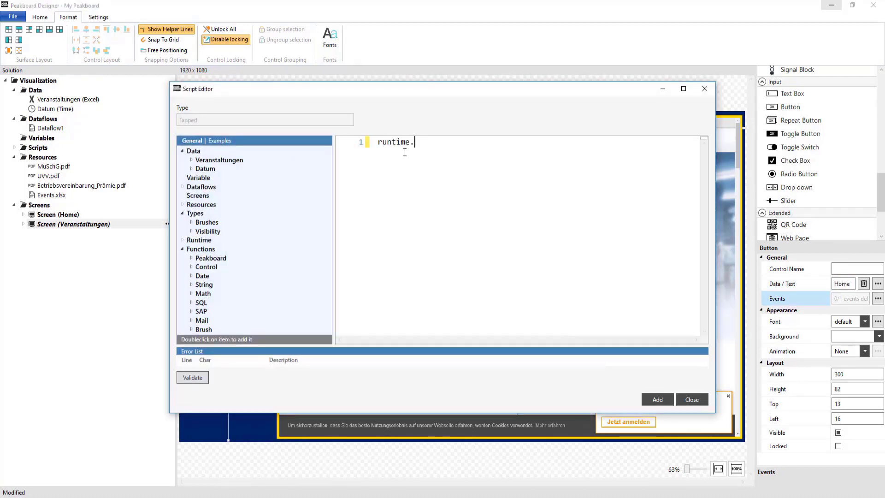
type("showscreen('Home')")
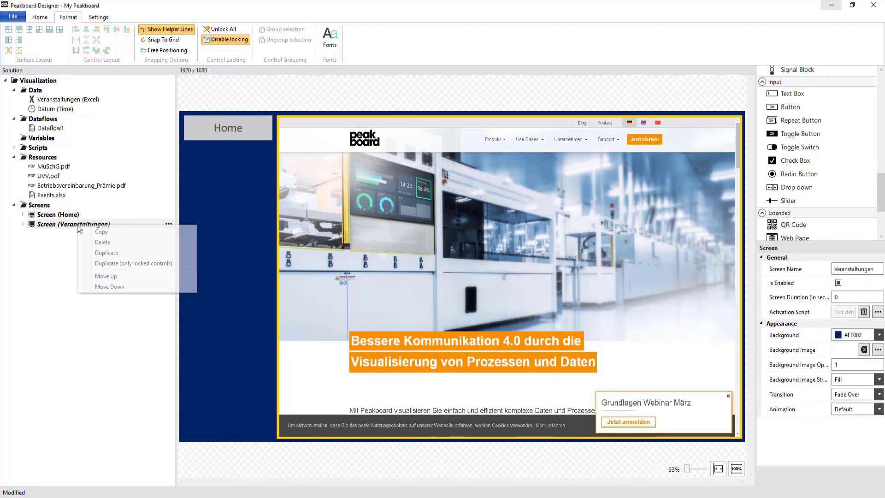
Duplicate Veranstaltungen as MuSchG and replace the web page with a 738-wide PDF Viewer
left_click(106, 252)
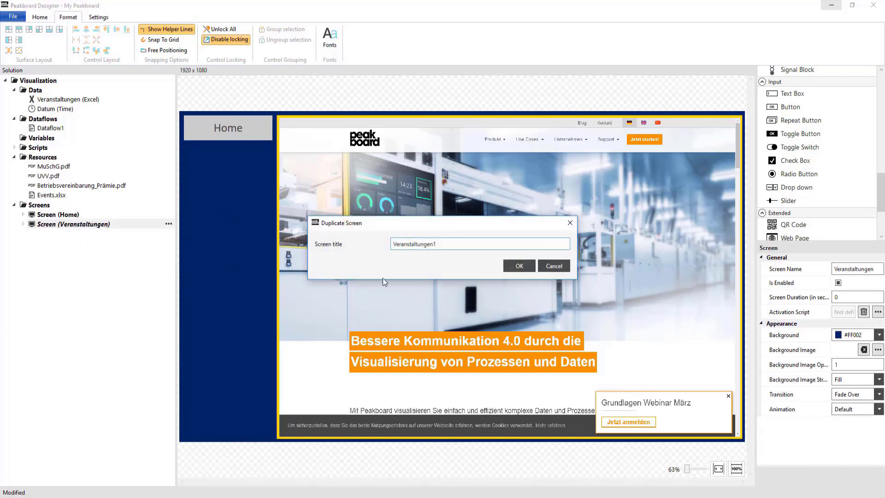
type("MuS")
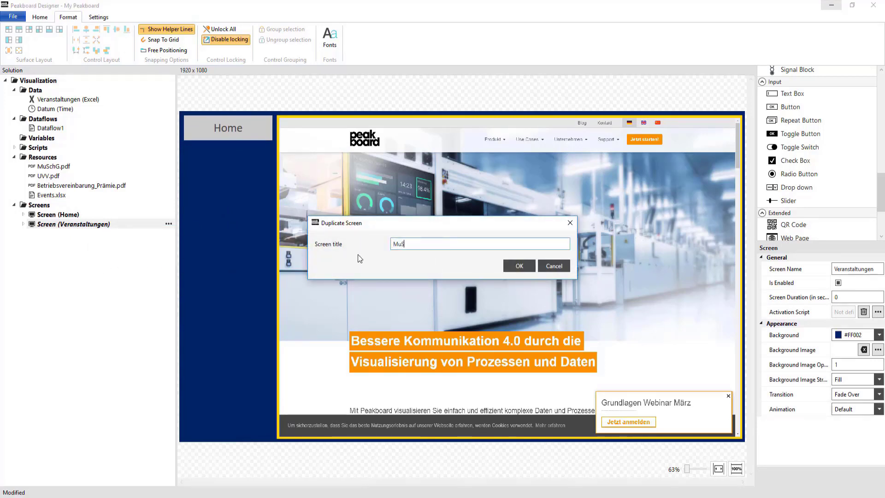
left_click(517, 265)
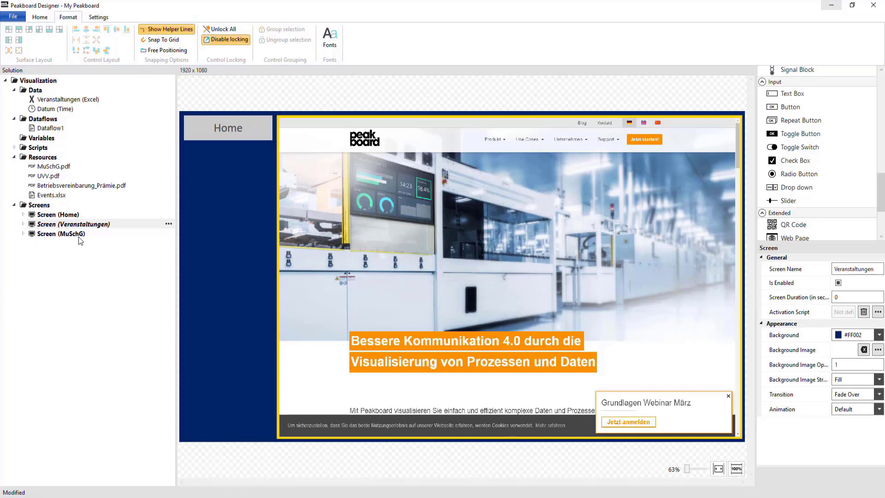
left_click(61, 233)
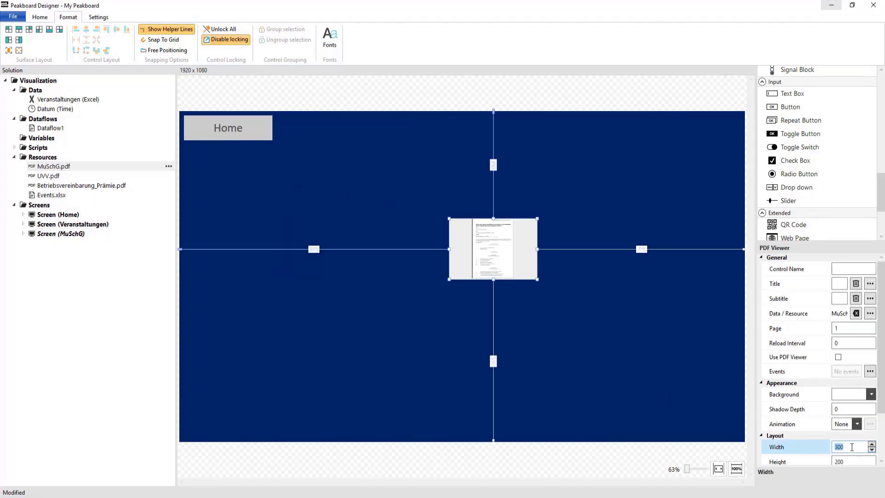
type("738")
left_click(853, 461)
type("1040")
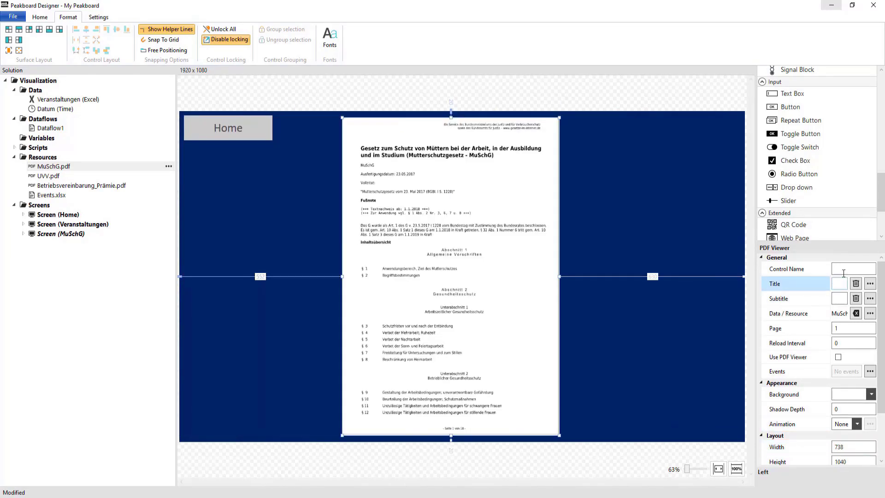
left_click(871, 366)
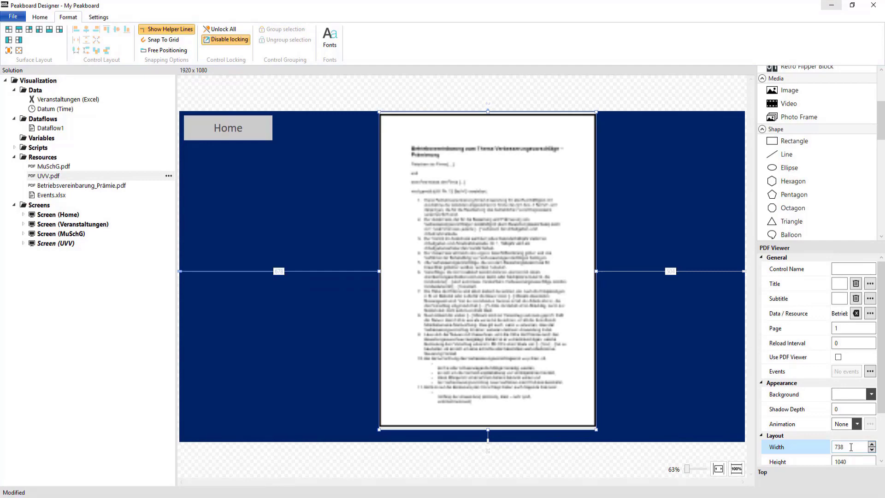
left_click(61, 243)
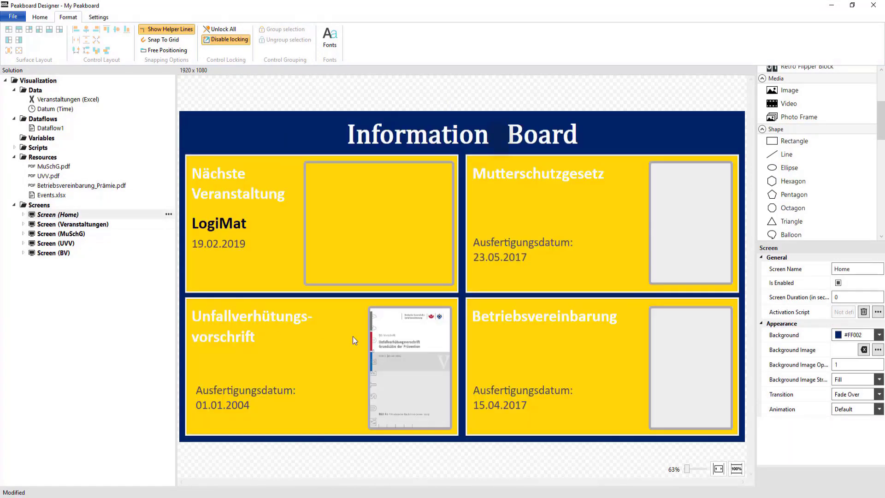
Give the tile overlays Tapped scripts runtime.showscreen('Veranstaltungen') and runtime.showscreen('MuSchG')
left_click(378, 223)
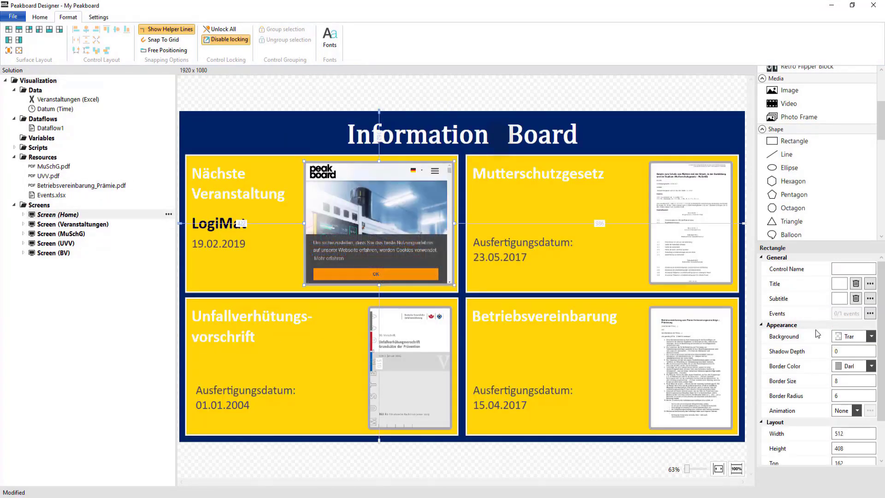
left_click(869, 314)
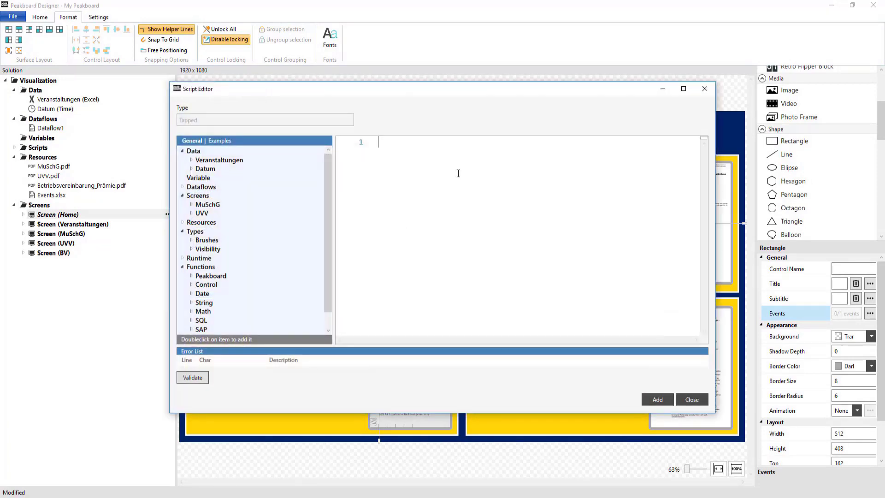
type("runtime.showscreen('Veranstaltungen")
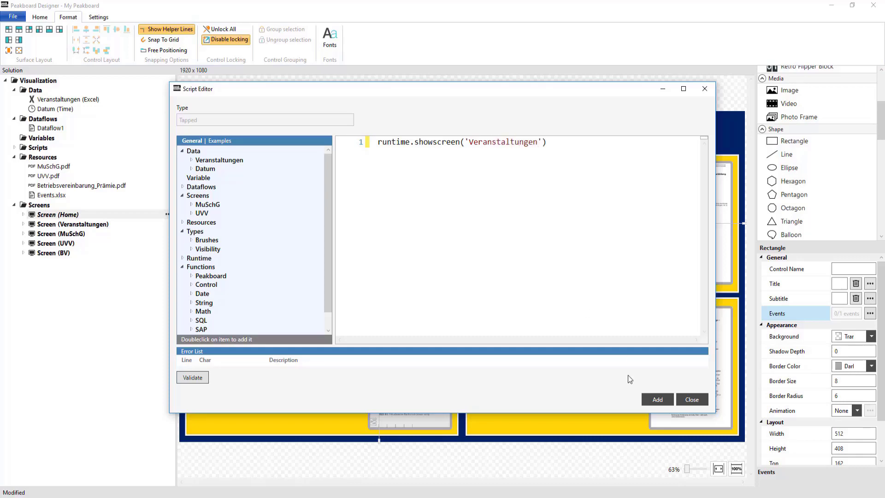
type("MuSchG")
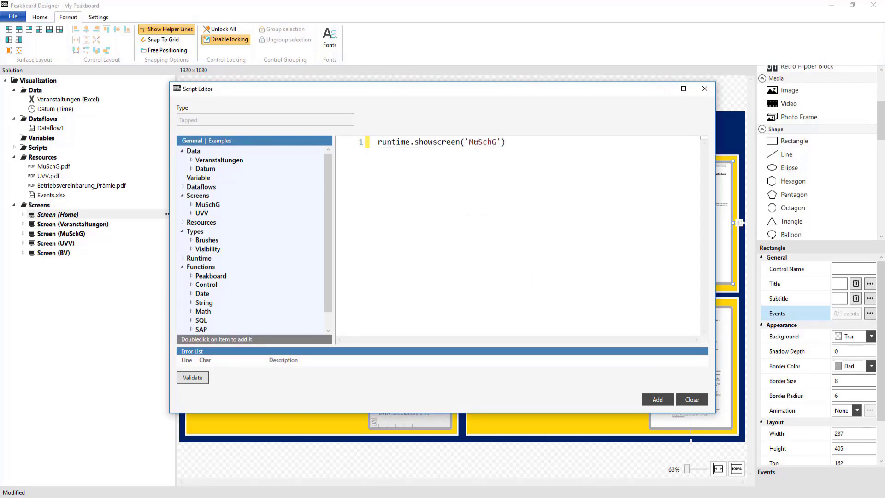
left_click(691, 399)
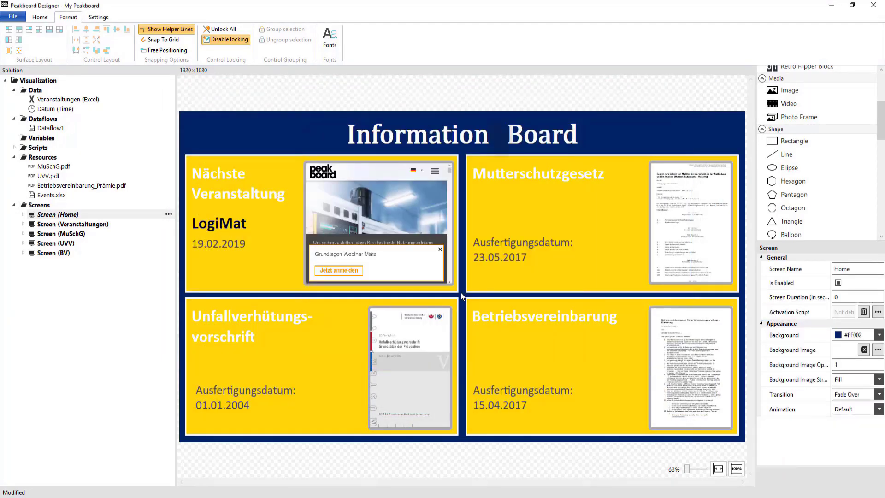
mouse_move(82, 177)
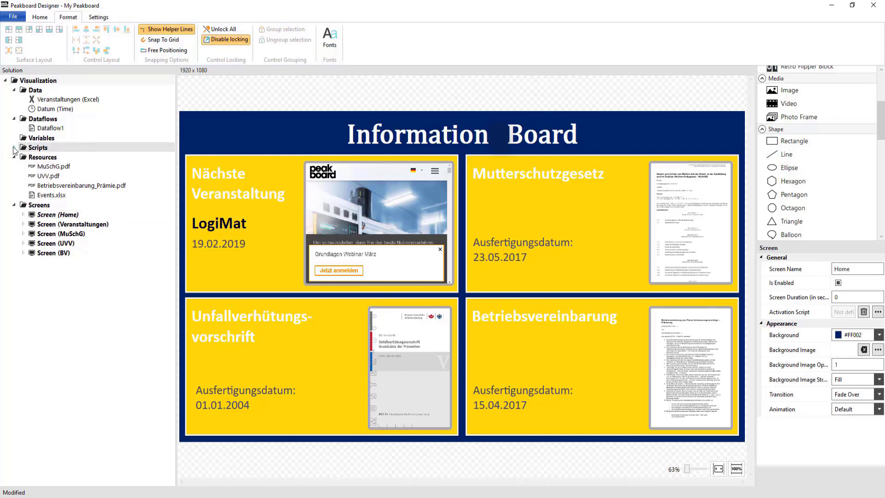
Add a SwipedLeft global event and begin the if code checking screens['MuSchG'].MuSchG.page
left_click(14, 148)
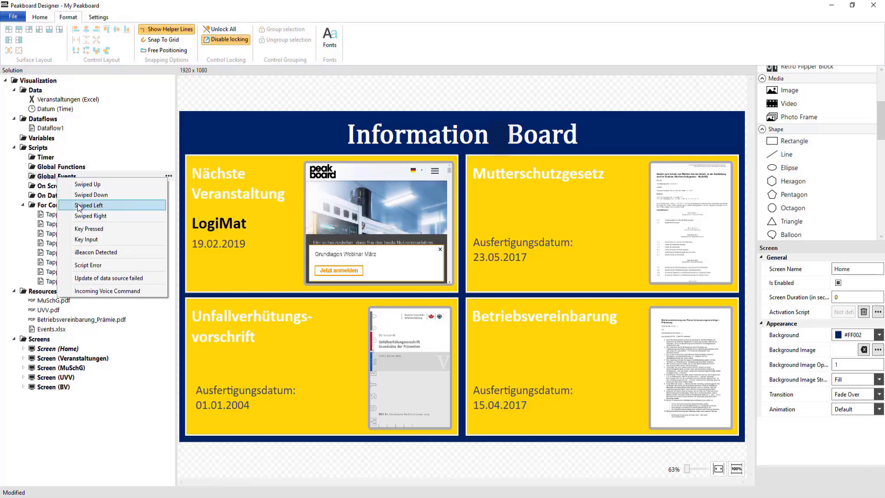
left_click(88, 205)
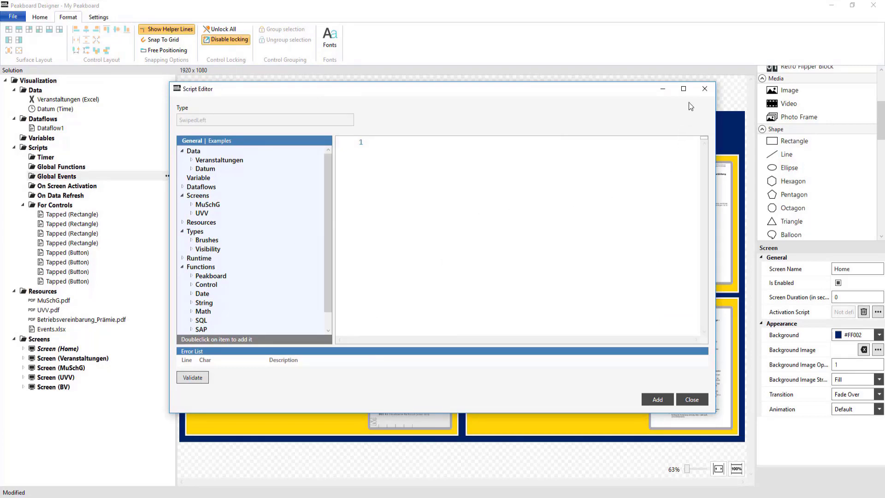
left_click(683, 88)
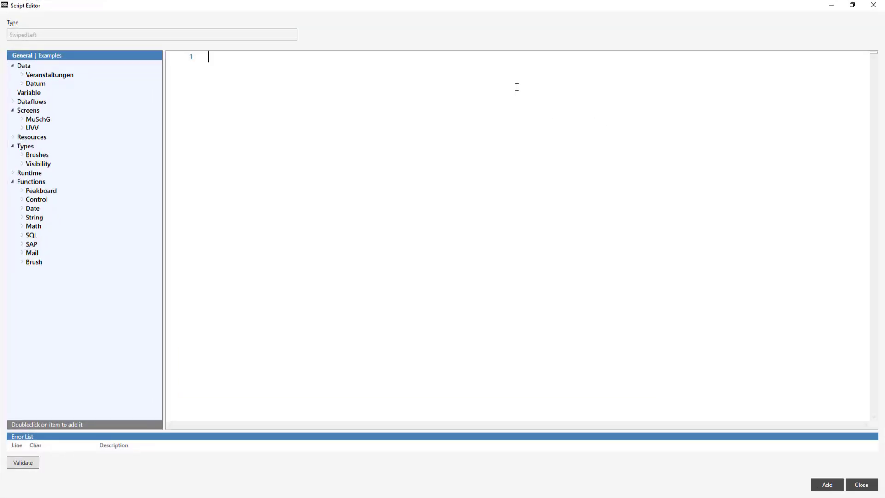
type("if runtime.")
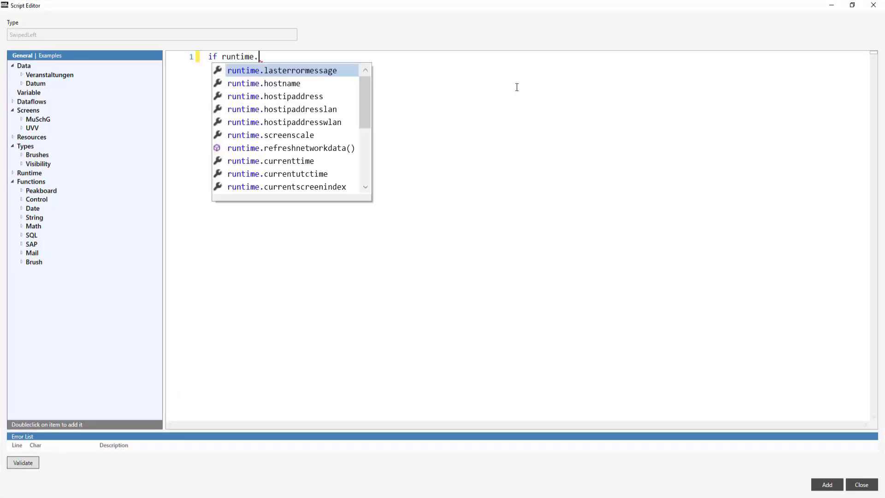
type("currentscreenindex ==")
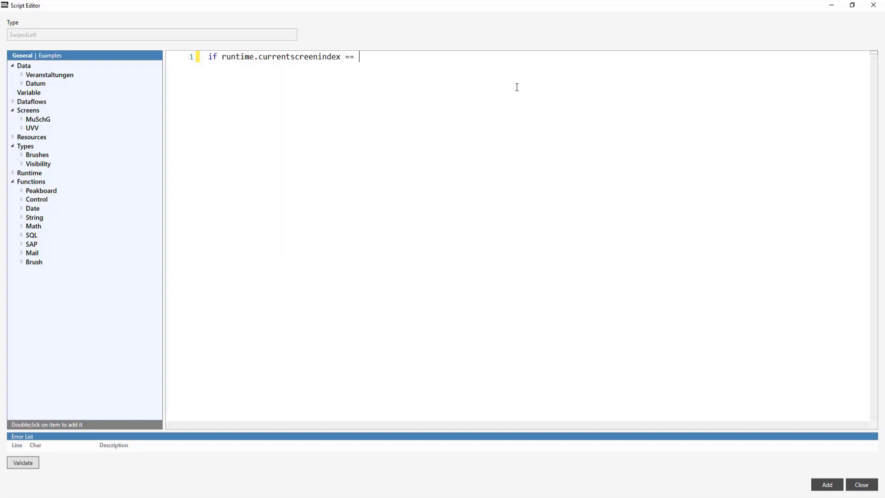
type("2 then")
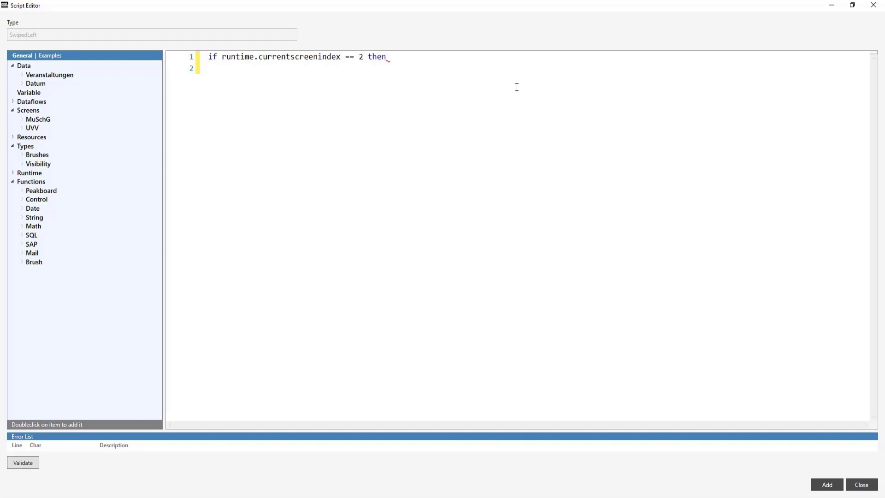
type("if screens.")
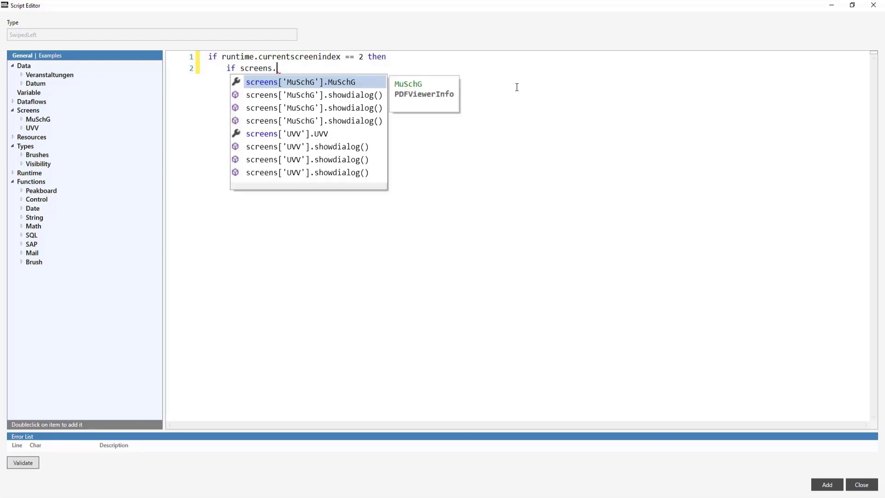
double_click(299, 81)
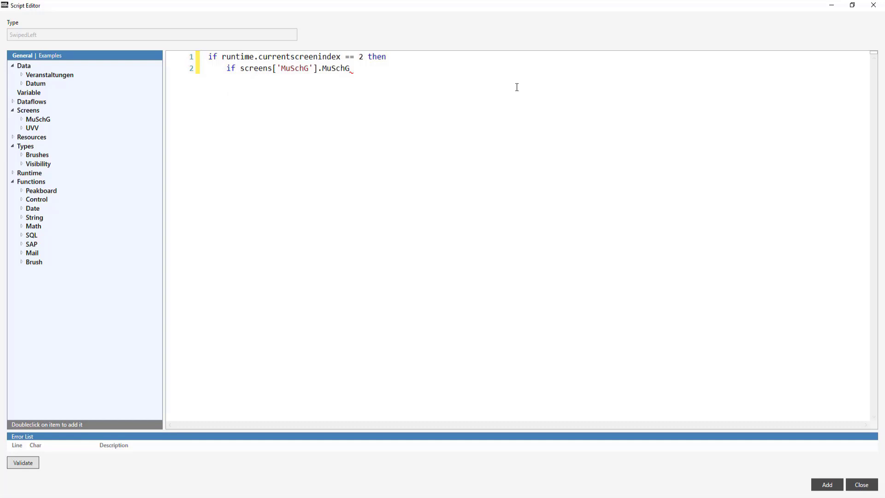
type("pa")
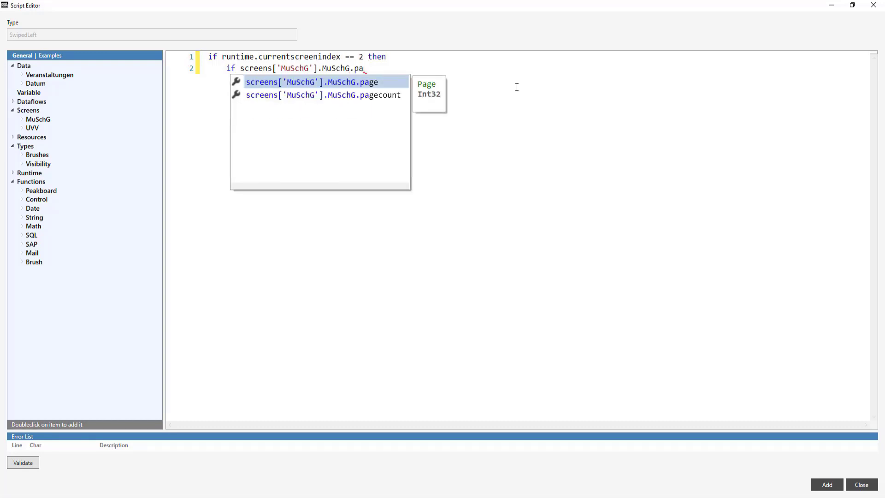
double_click(312, 82)
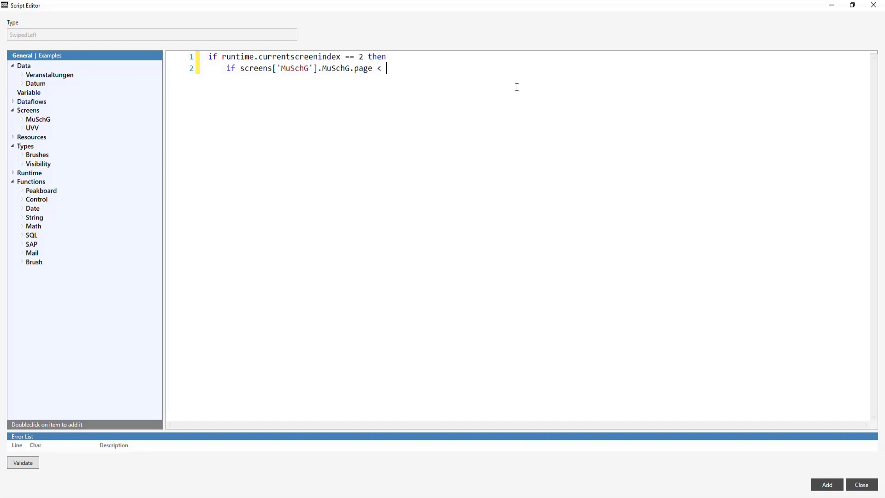
Finish the script: increment page while below pagecount, else set page to 0
type("screens['MuSchG'].MuSchG")
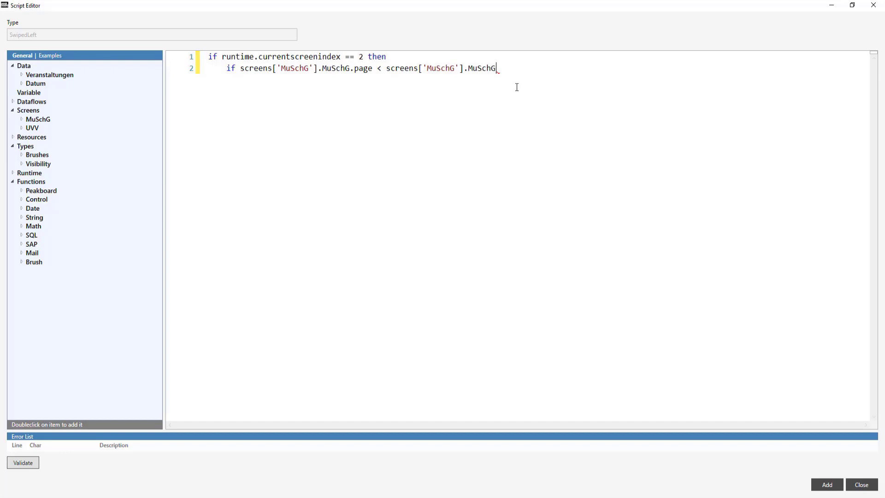
type("pagecount then")
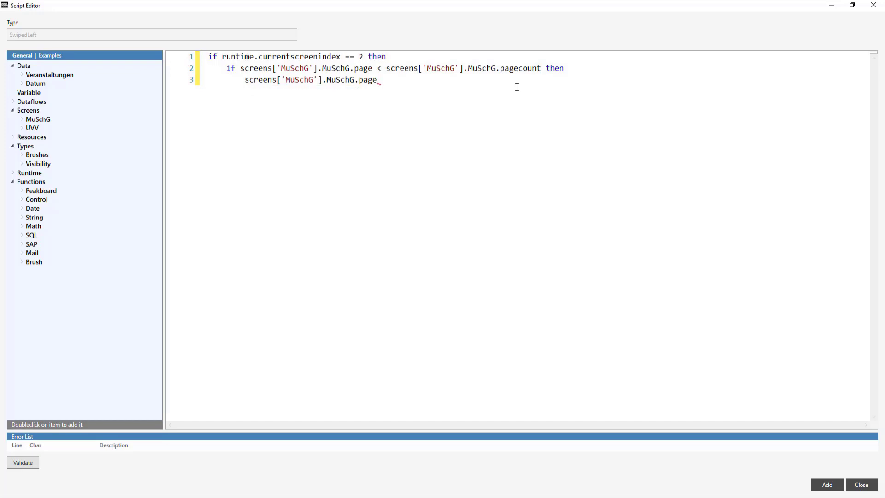
type("= screens['MuSchG'].MuSchG.page + 1")
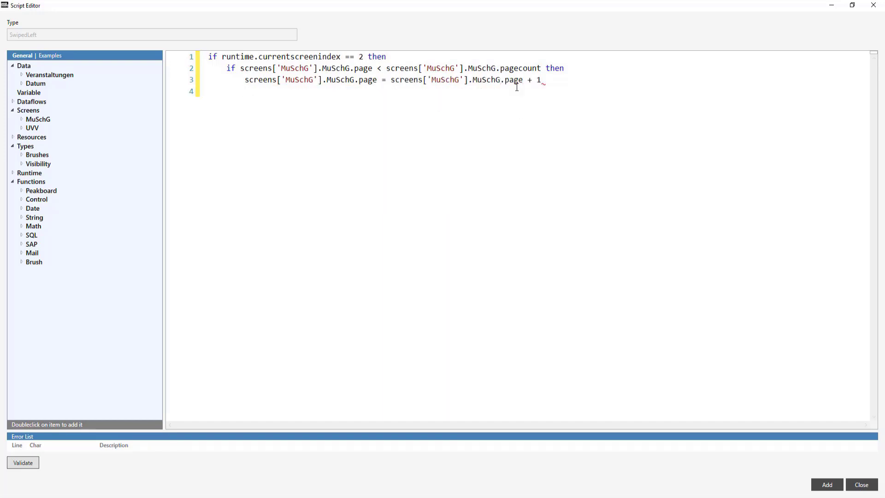
type("else")
type("screens['MuSchG'].MuSchG")
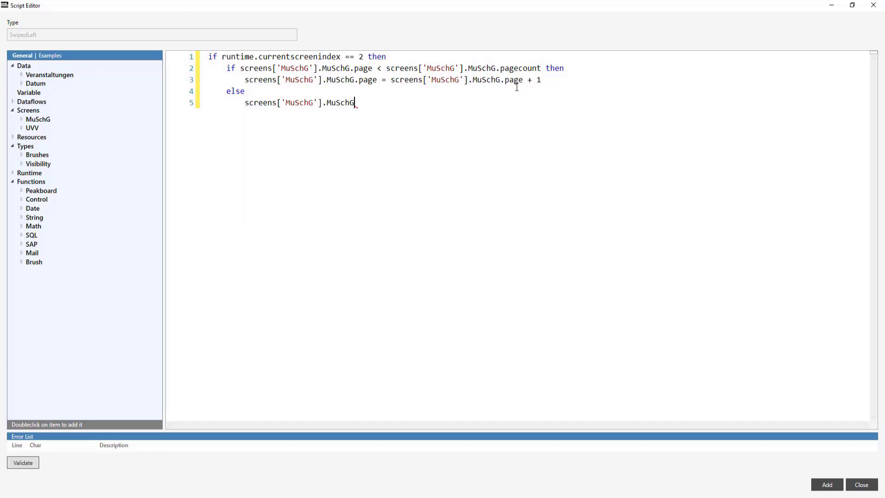
type(".page = 0")
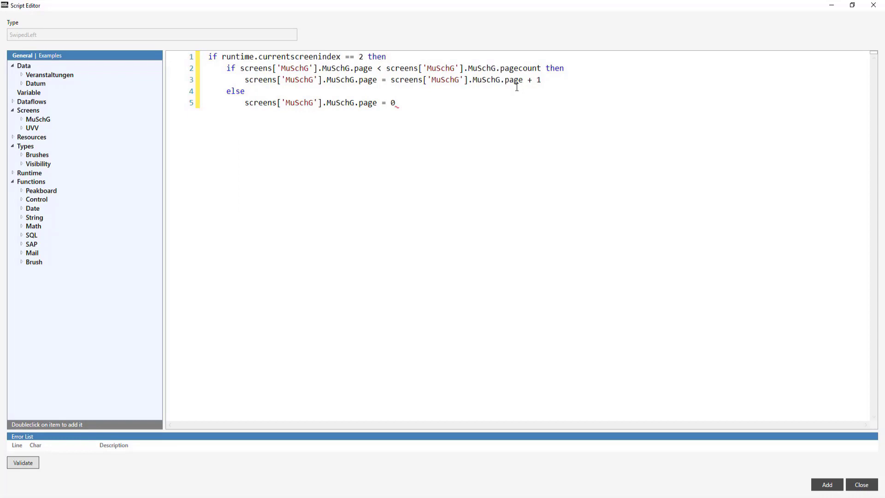
type("end")
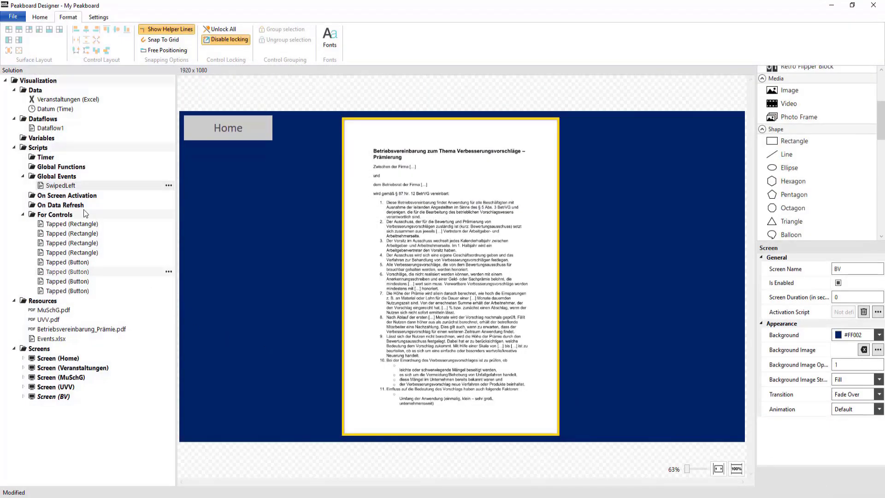
Add a SwipedRight global event and write the if checking current screen and MuSchG page > 0
right_click(60, 186)
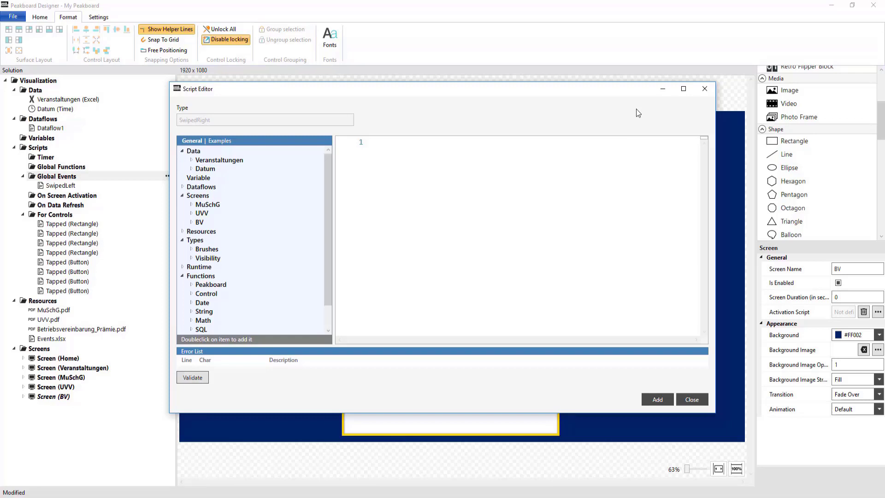
left_click(683, 89)
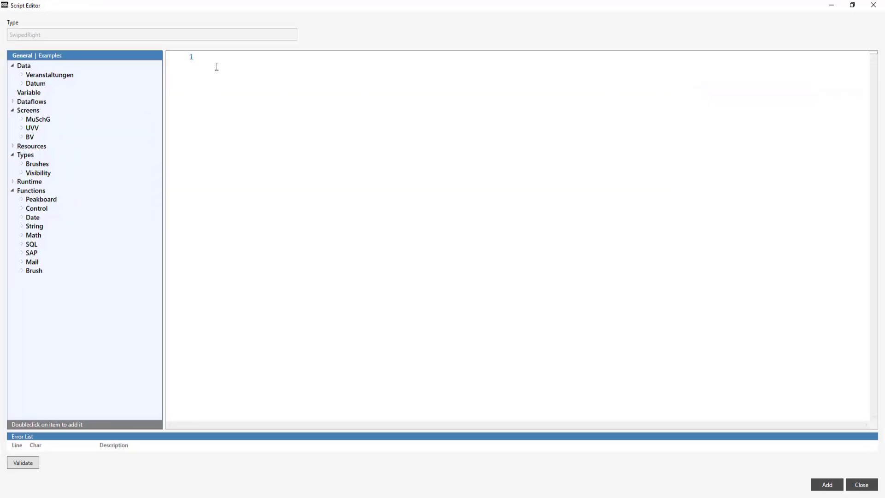
type("if")
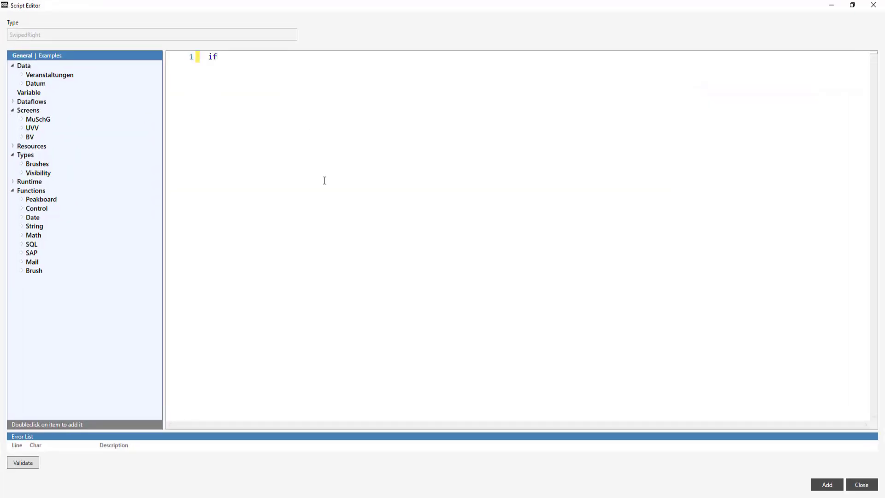
type("runtime.cur")
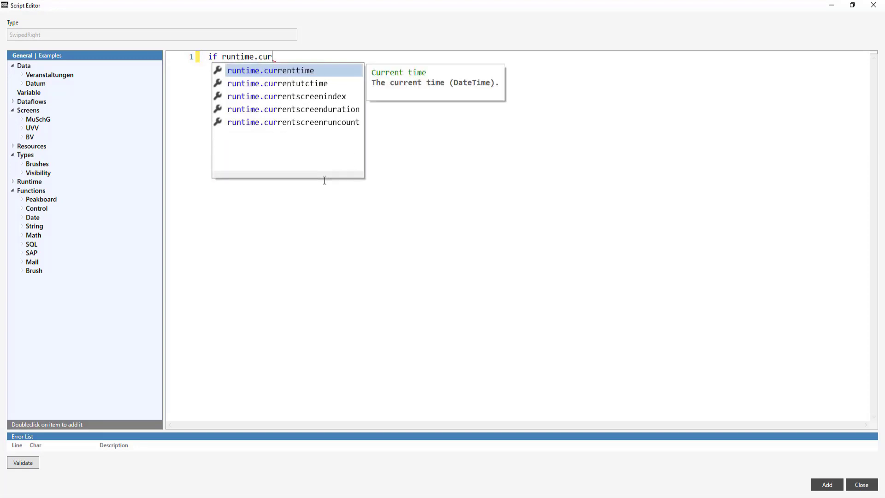
double_click(285, 96)
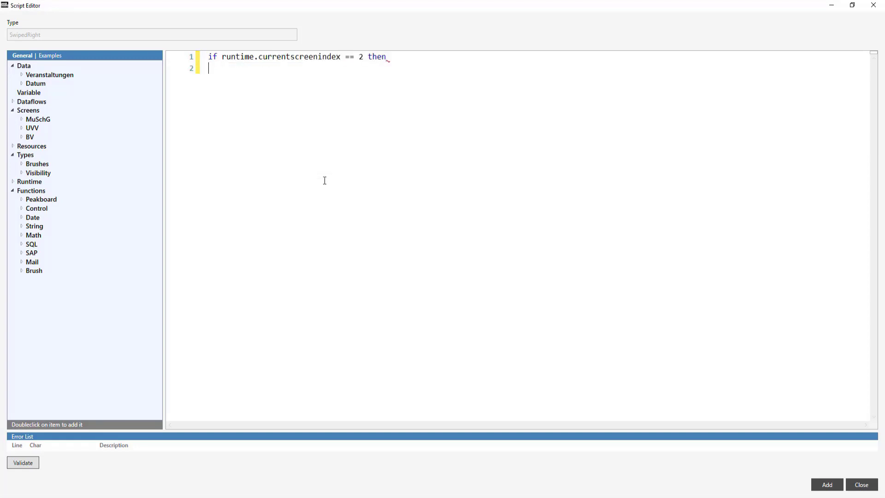
type("if screens['MuSchG'].MuSchG")
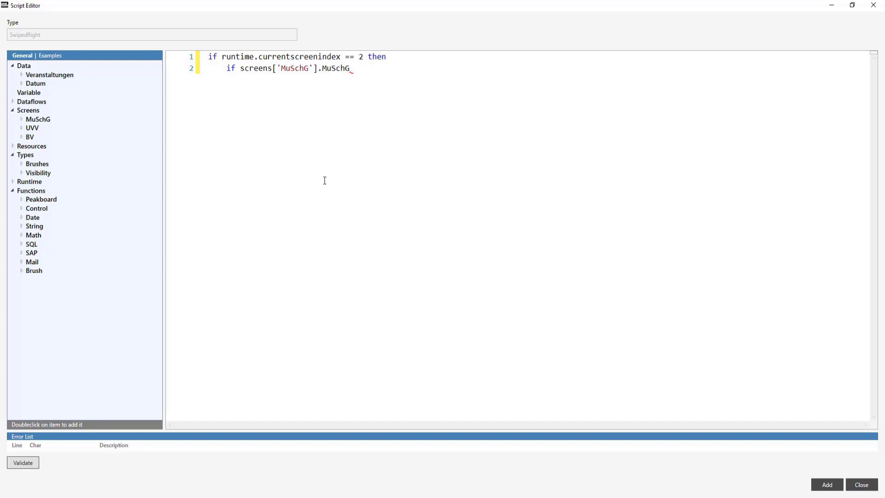
type(".page")
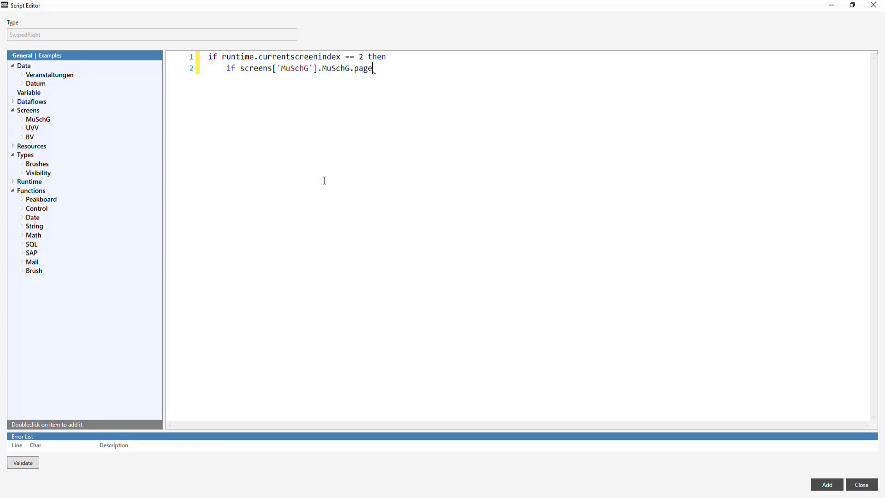
type(">")
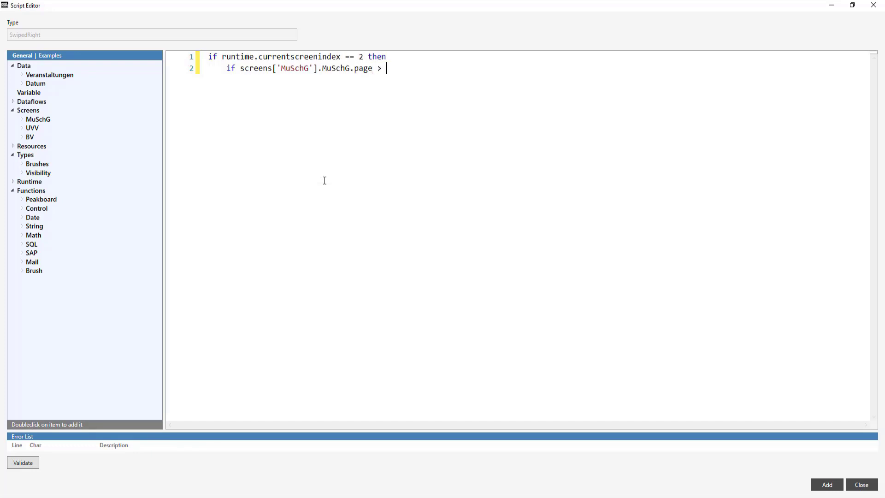
type("0 then")
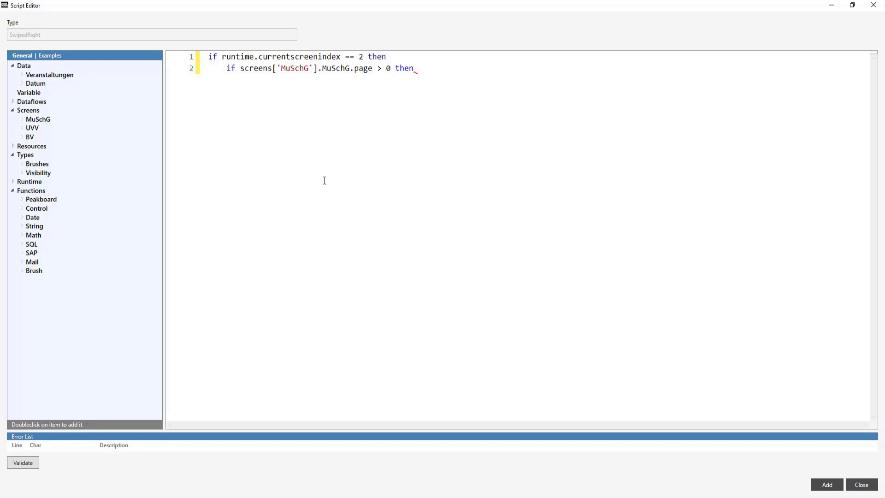
key("enter")
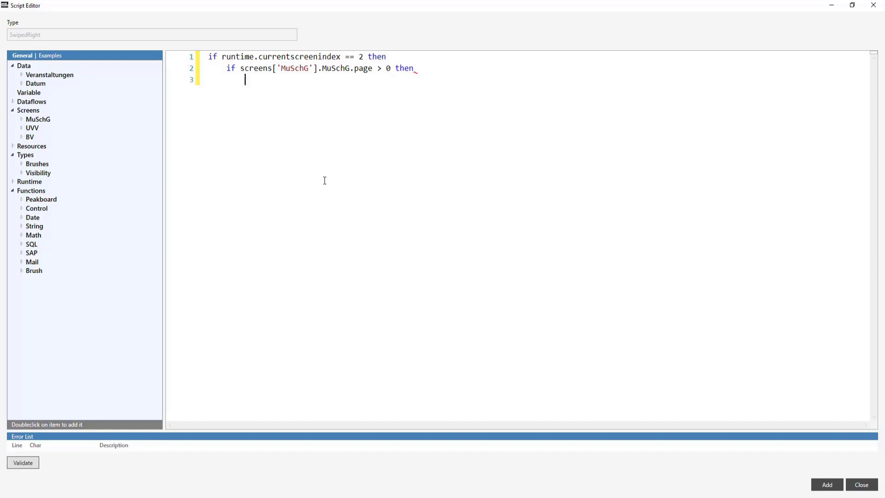
Finish the script: decrement page, else set it to pagecount, and add the SwipedRight event
type("screens['MuSchG'].MuSchG.page = screens['MuSchG'].MuSchG.page - 1")
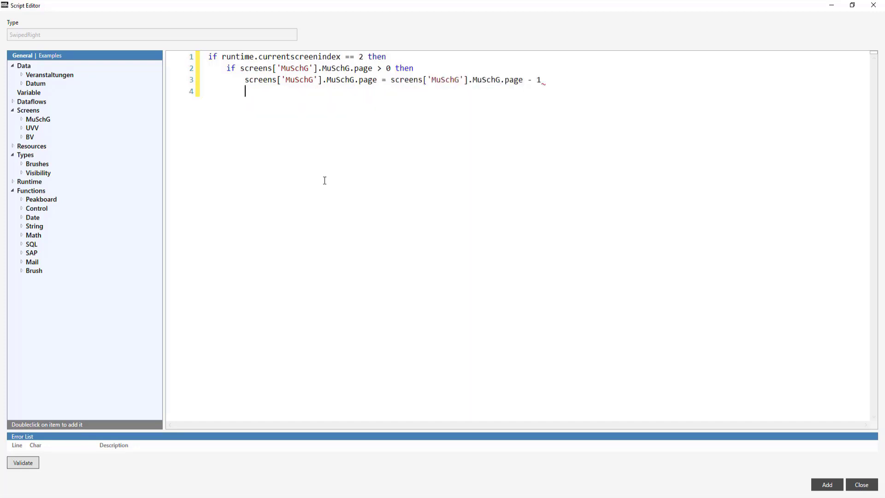
type("else")
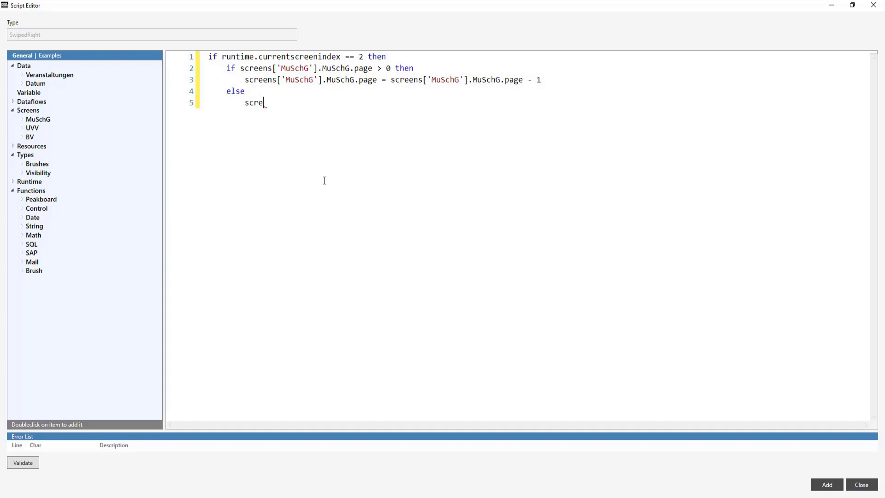
type("screens['MuSchG'].MuSchG.page = screens['MuSchG'].MuSchG")
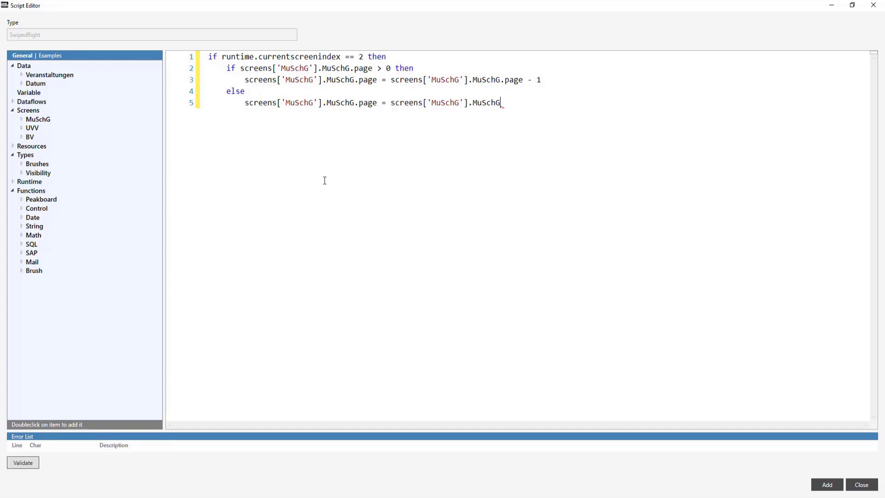
type("pagecount")
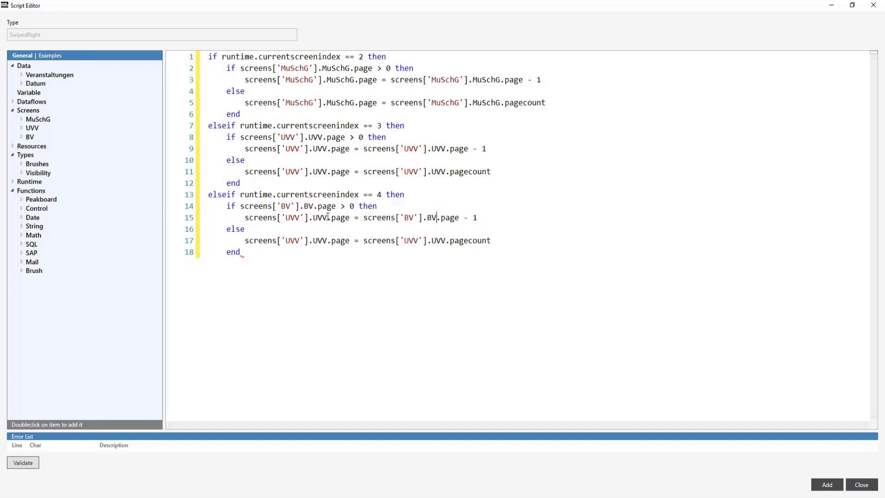
left_click(859, 484)
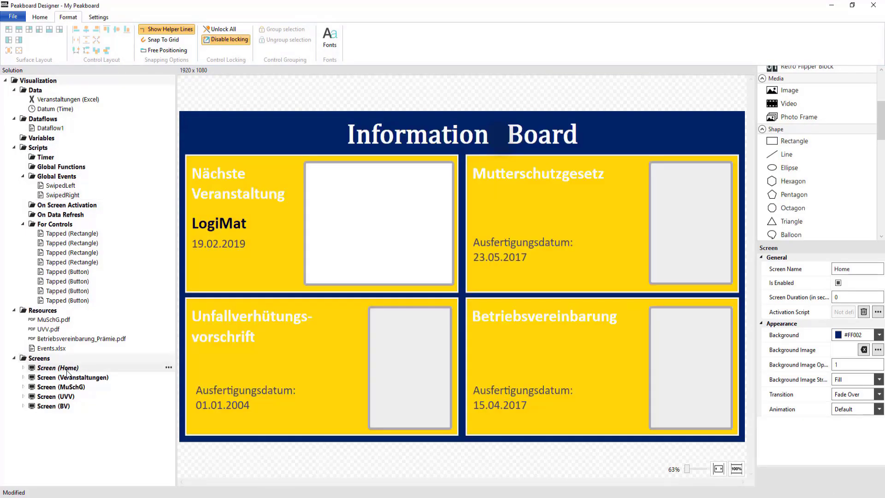
Start a preview of the Information Board from the Home ribbon
left_click(184, 40)
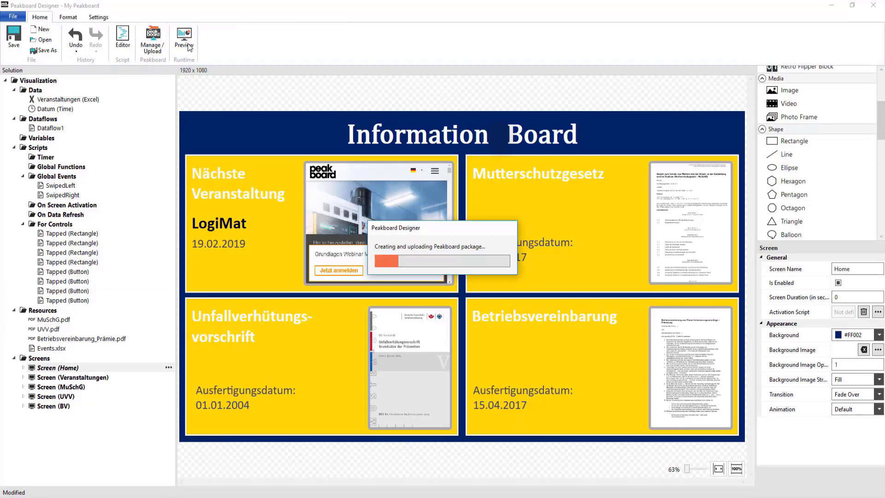
left_click(184, 41)
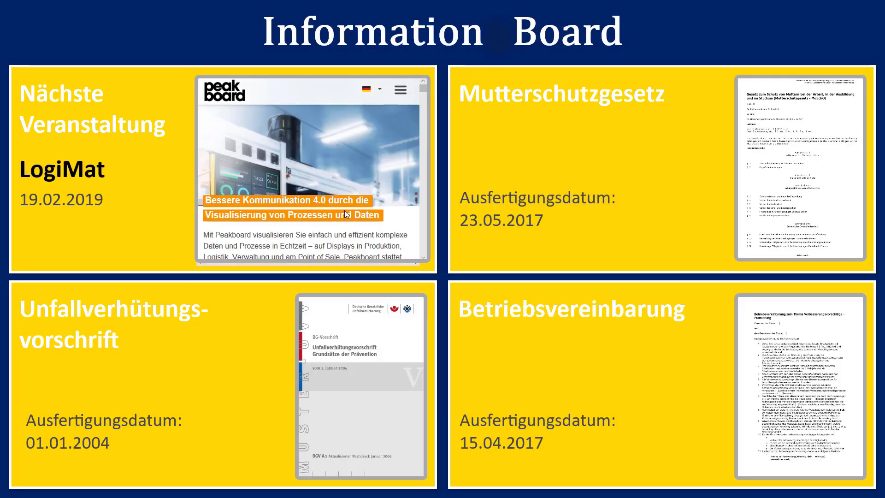
Tap the Mutterschutzgesetz tile to open its PDF screen in the preview
left_click(311, 169)
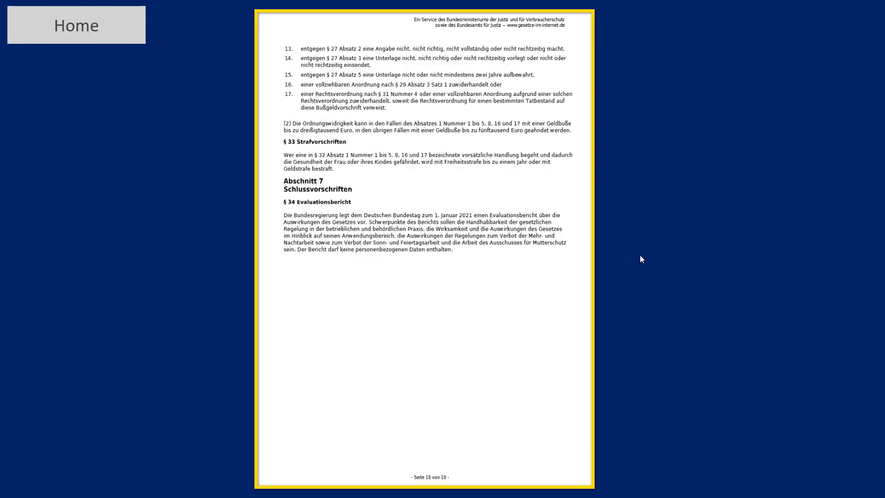
mouse_move(199, 281)
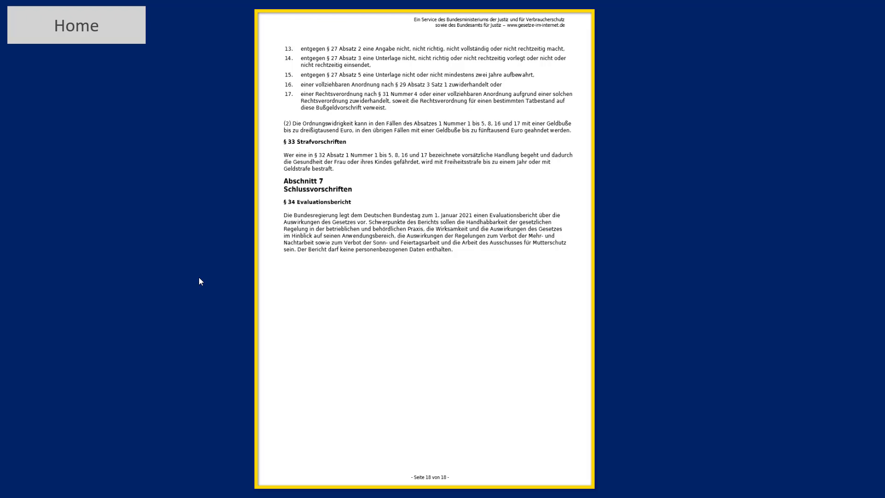
mouse_move(292, 306)
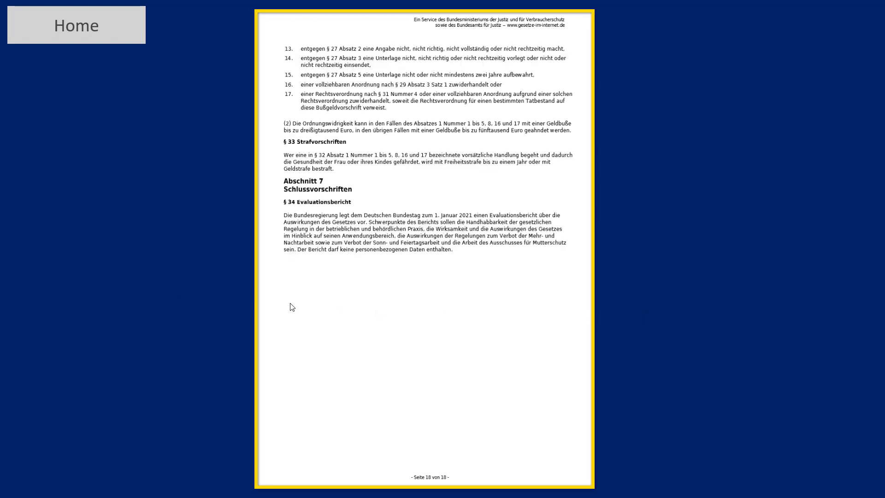